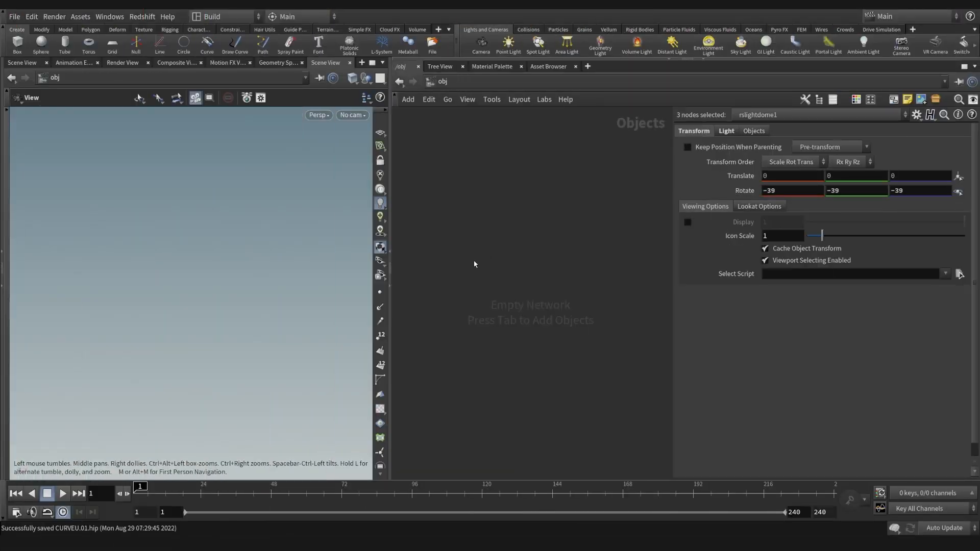
mouse_move(463, 277)
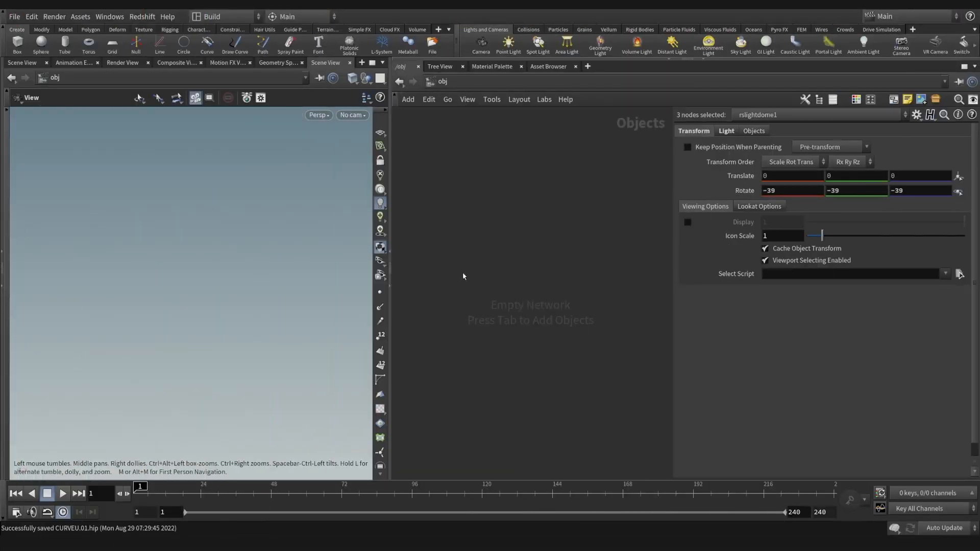
mouse_move(619, 370)
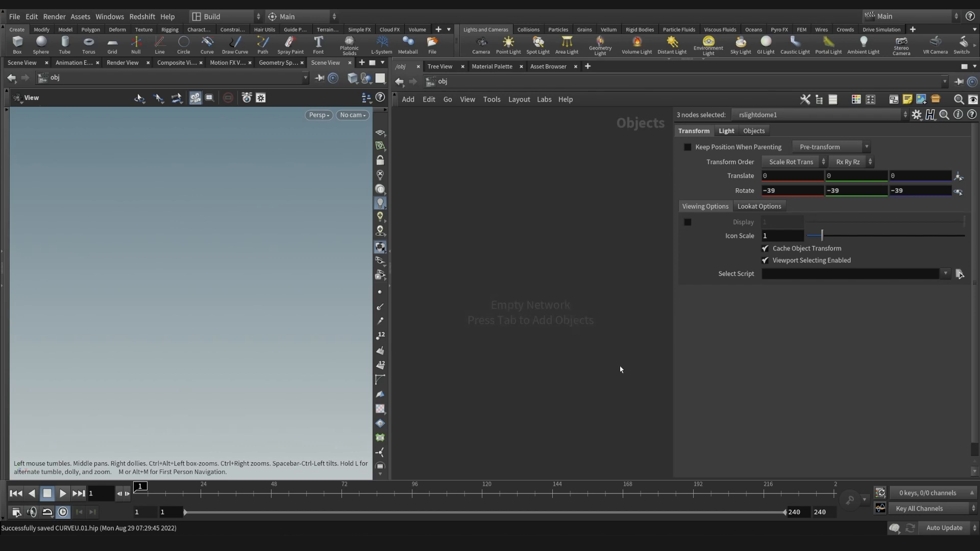
mouse_move(489, 233)
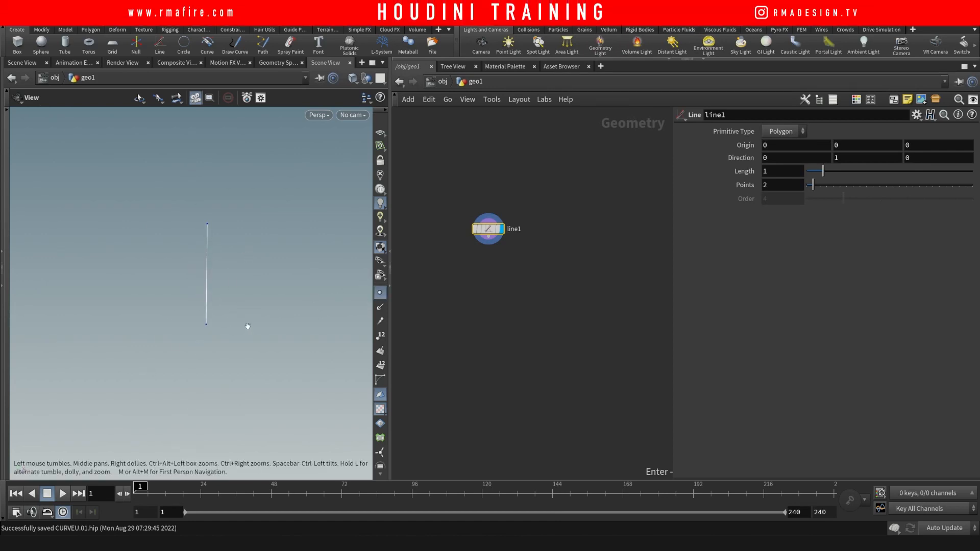
Step: Add a Resample SOP after the 50-point line and enable its Curve U attribute output
drag(247, 325, 209, 296)
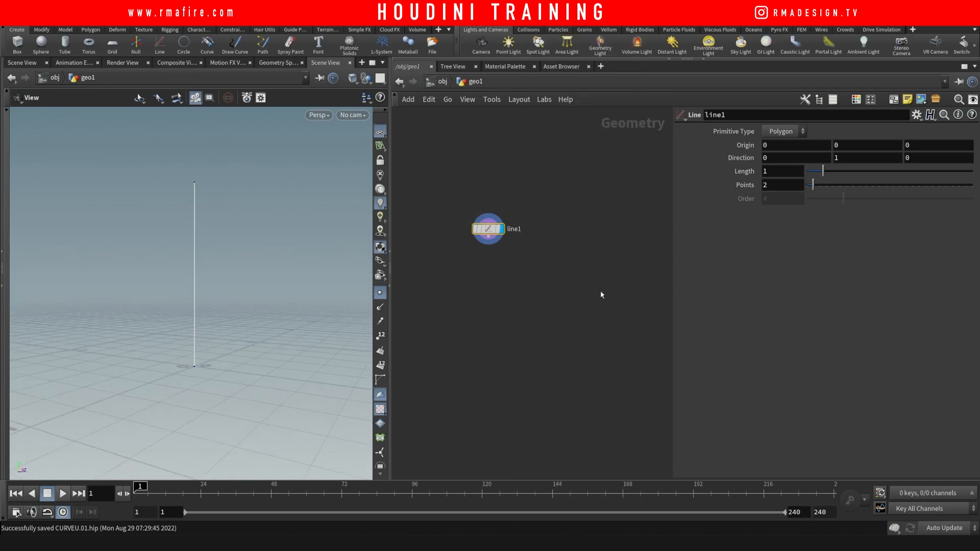
key(tab)
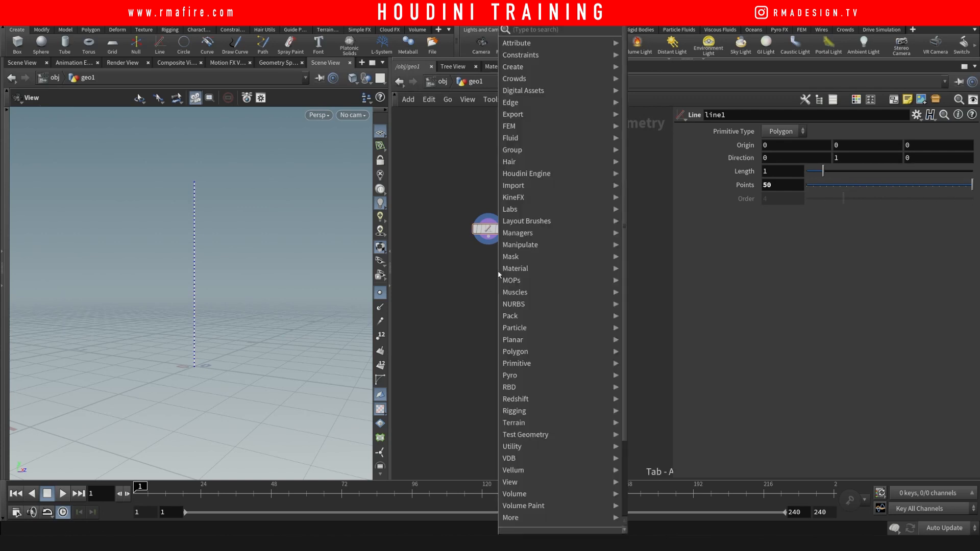
text(RES)
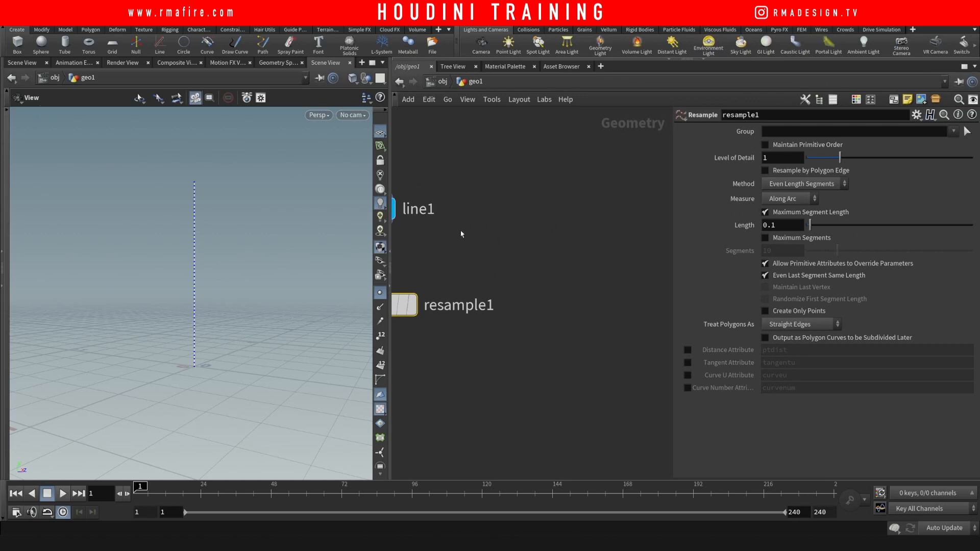
right_click(458, 304)
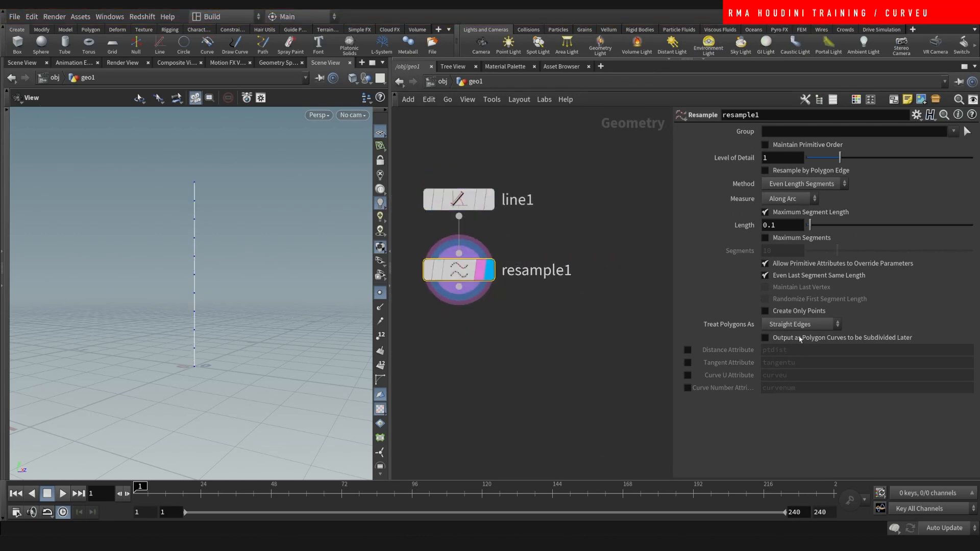
click(688, 374)
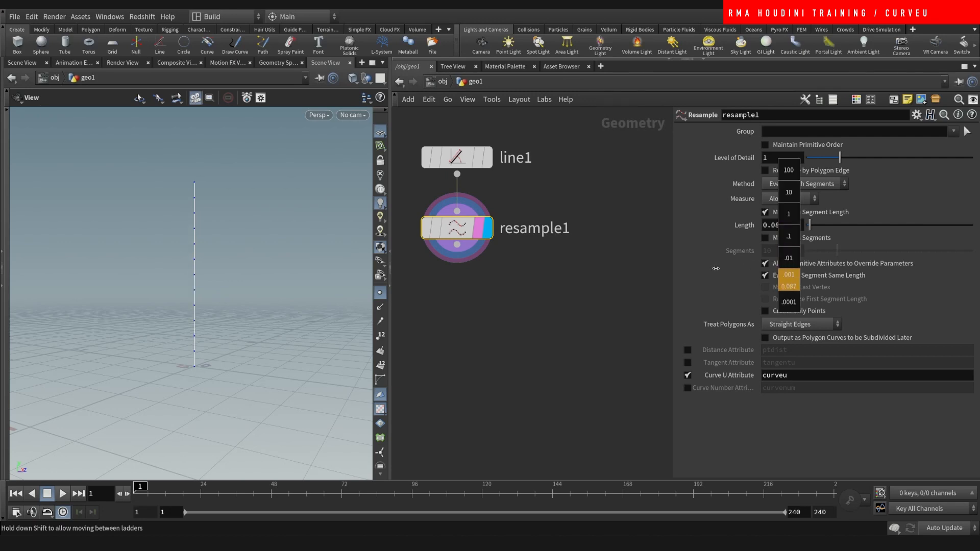
key(tab)
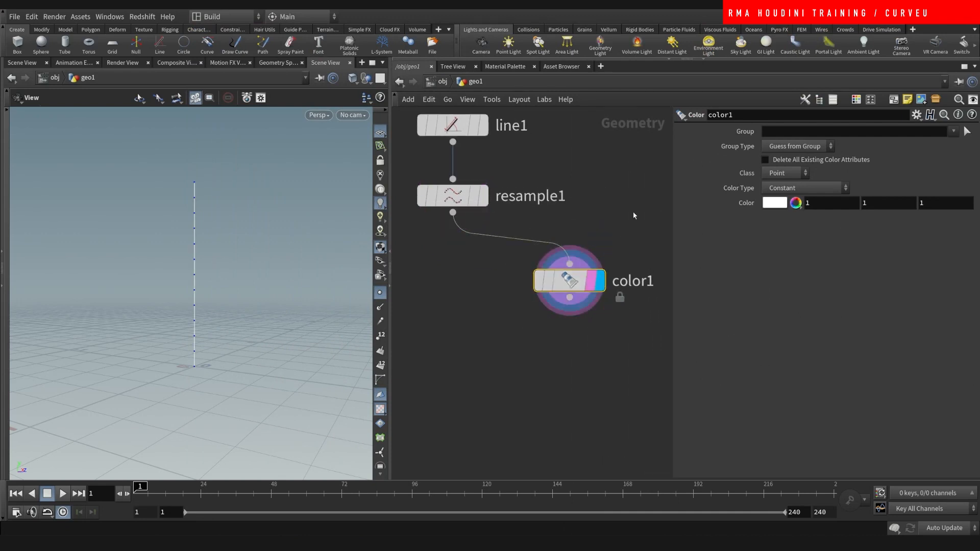
Step: Set the Color SOP to Ramp from Attribute using curveu as the driving attribute
click(805, 188)
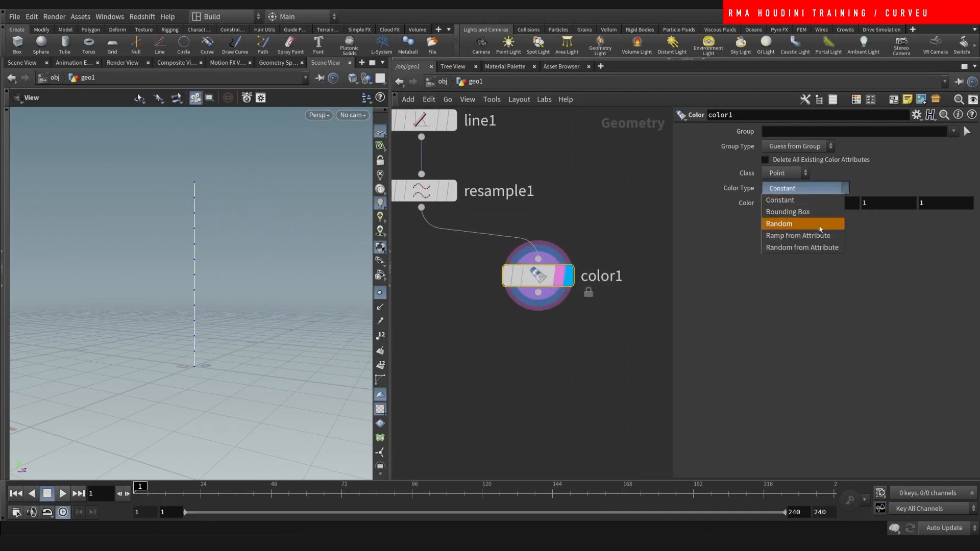
click(798, 236)
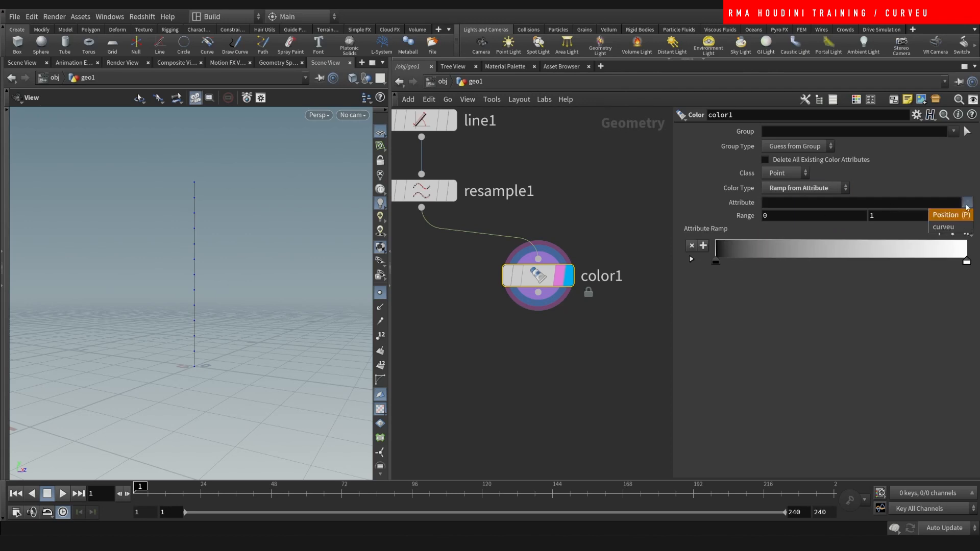
click(944, 227)
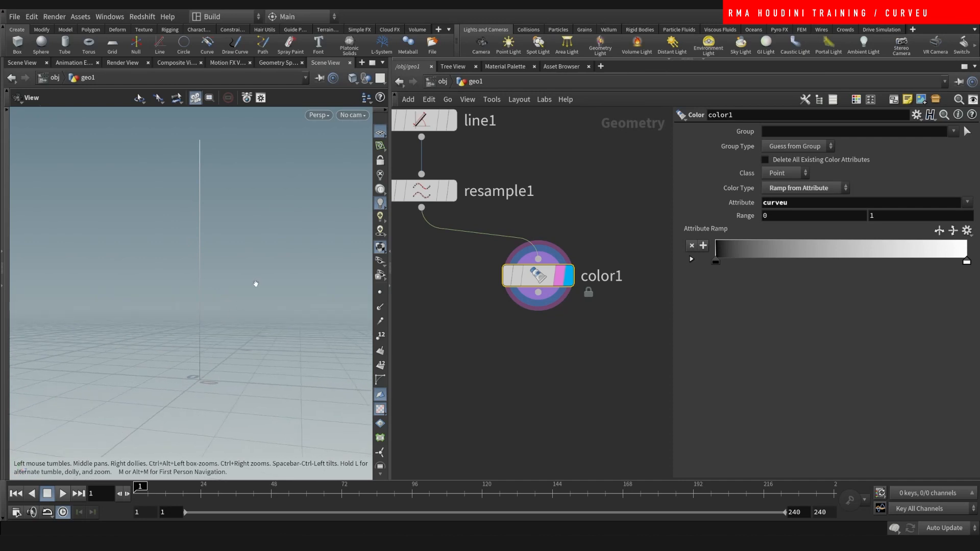
mouse_move(224, 215)
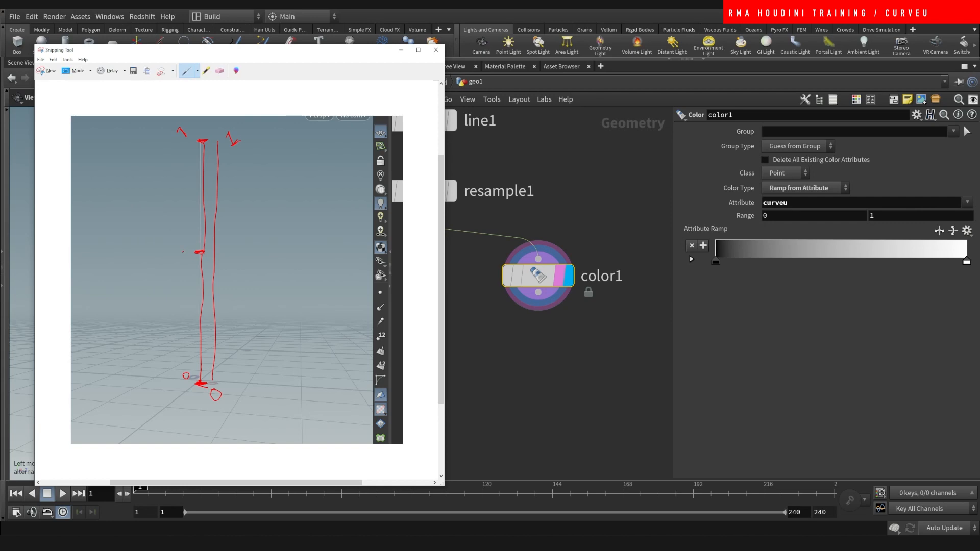
Step: Mark the line's middle and end with red pen strokes, then close the sketch window
drag(182, 250, 212, 249)
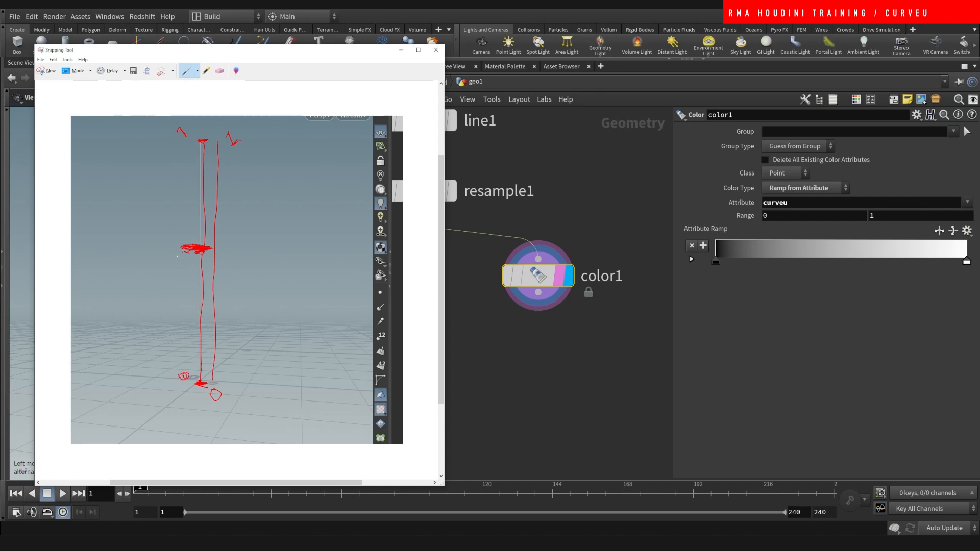
drag(190, 128, 164, 260)
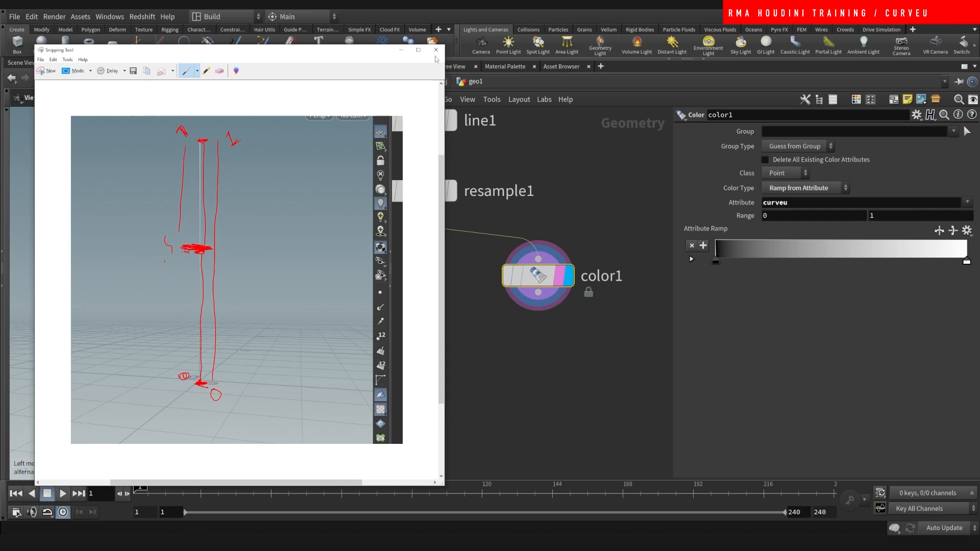
click(436, 50)
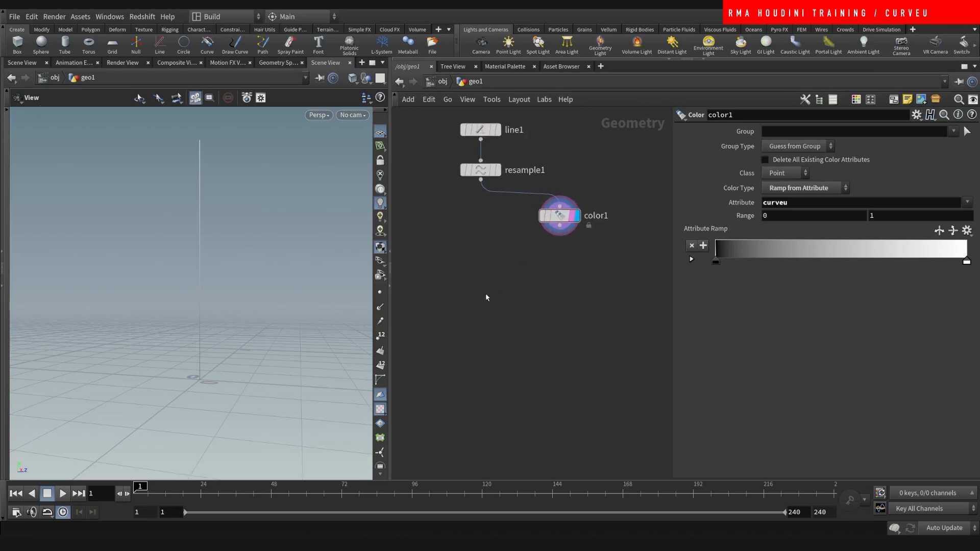
Step: Inside a new Attribute VOP, add a Bind node reading the curveu attribute
key(Tab)
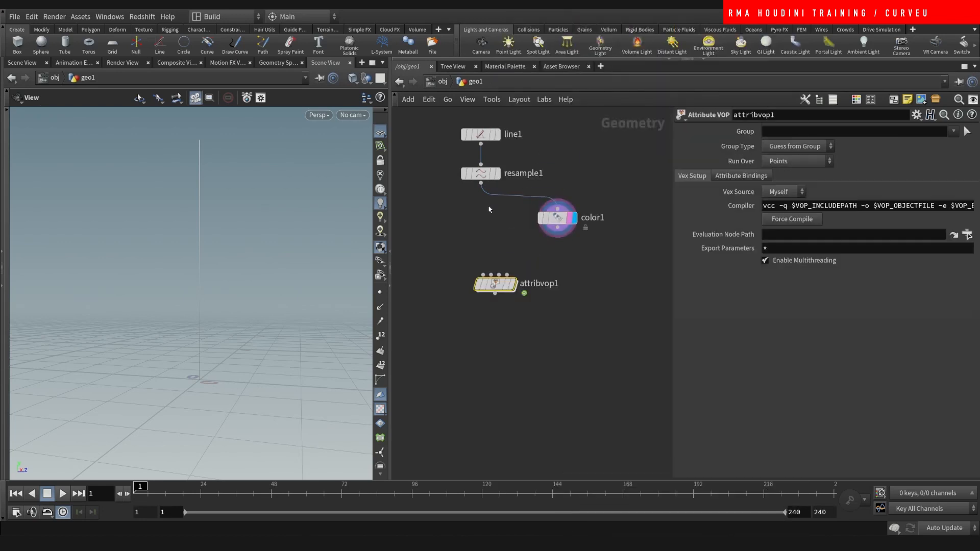
double_click(495, 283)
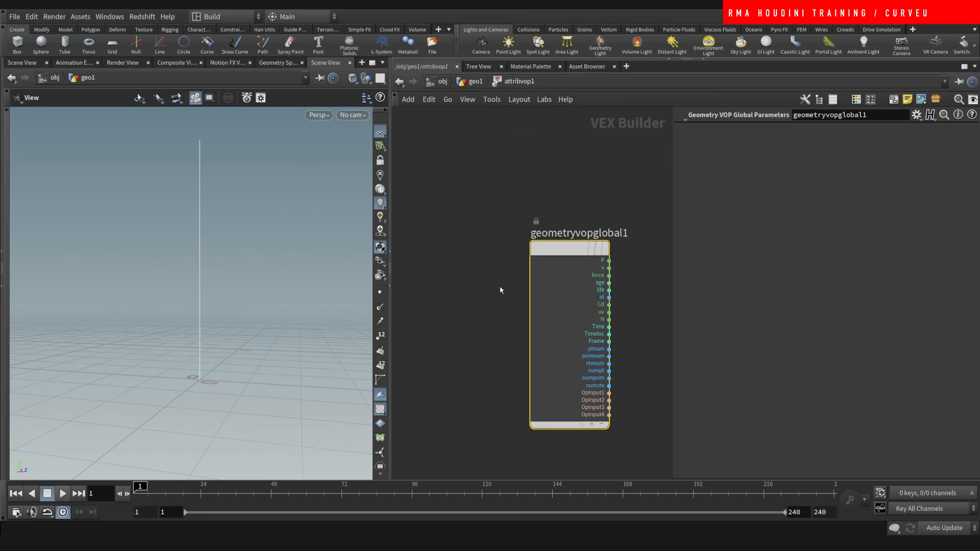
key(tab)
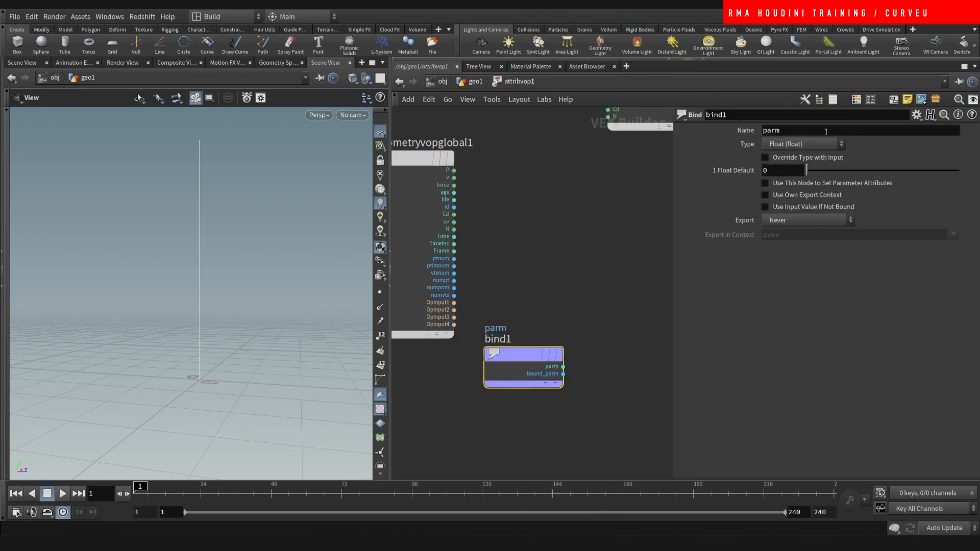
text(CURV)
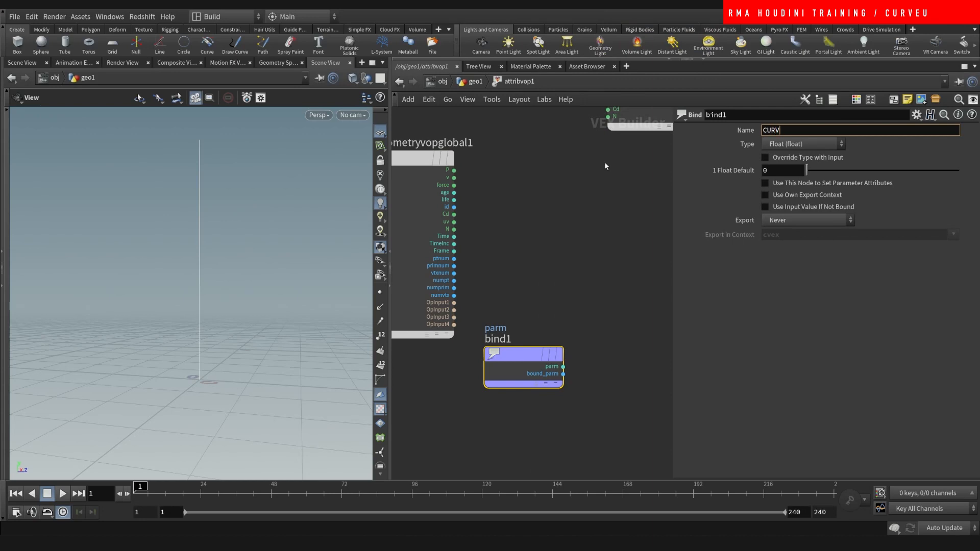
text(curveu)
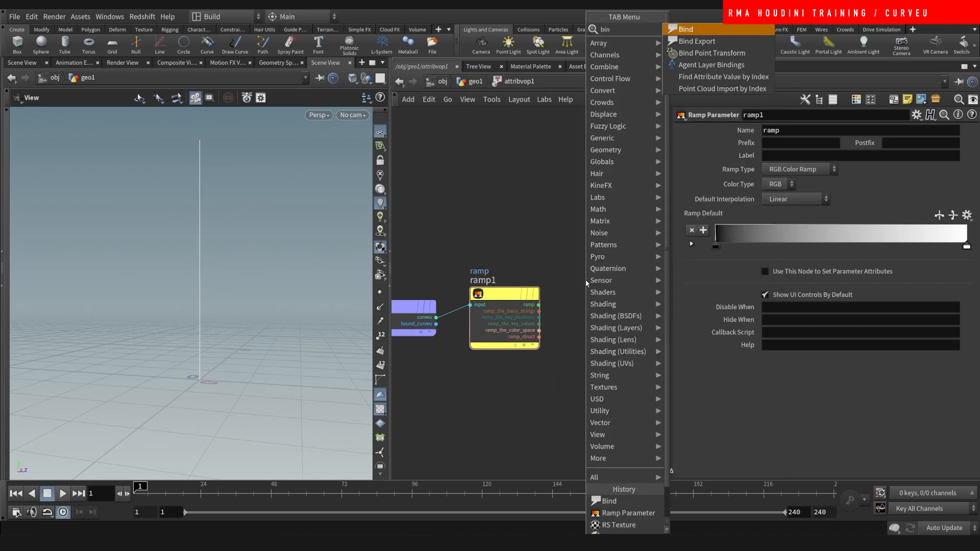
click(685, 29)
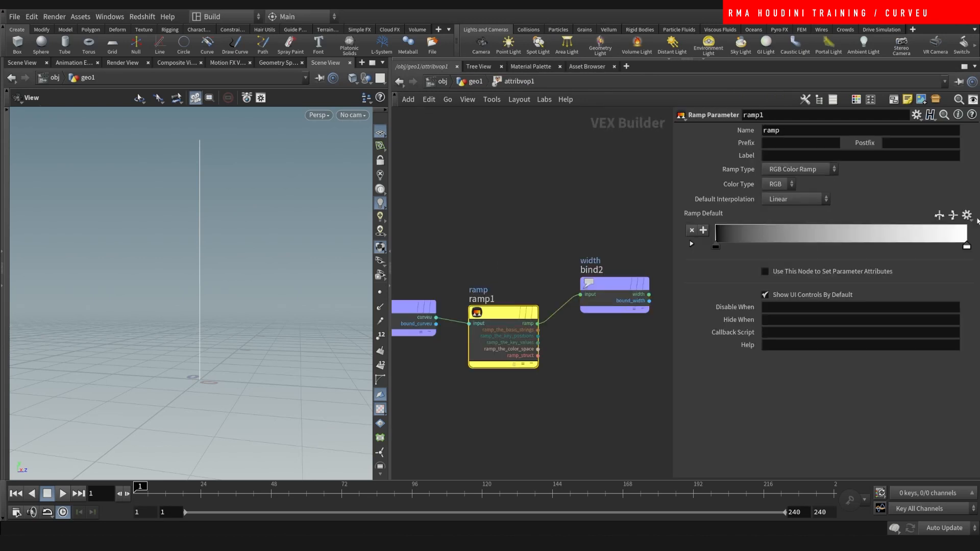
click(801, 169)
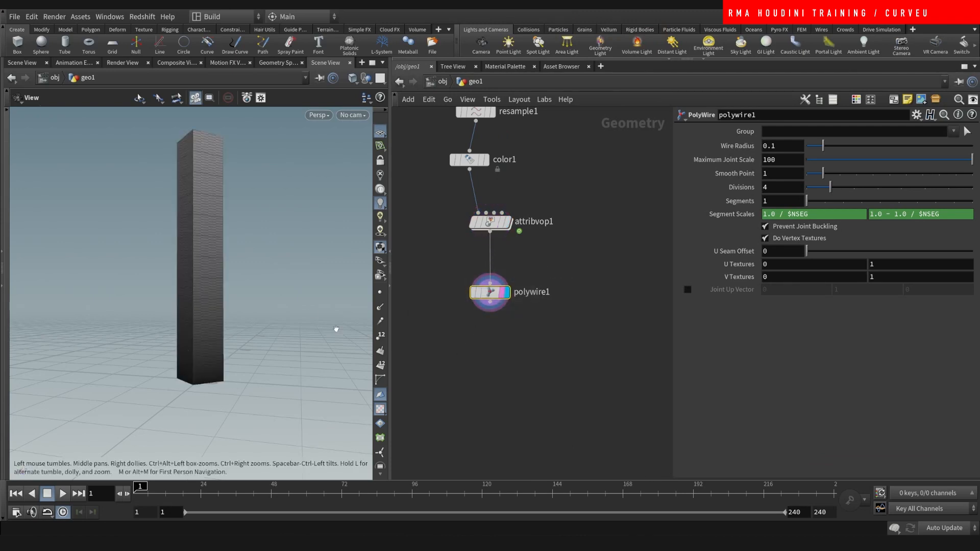
Step: Set the PolyWire's Wire Radius to $WIDTH so the tube follows the width attribute
click(783, 146)
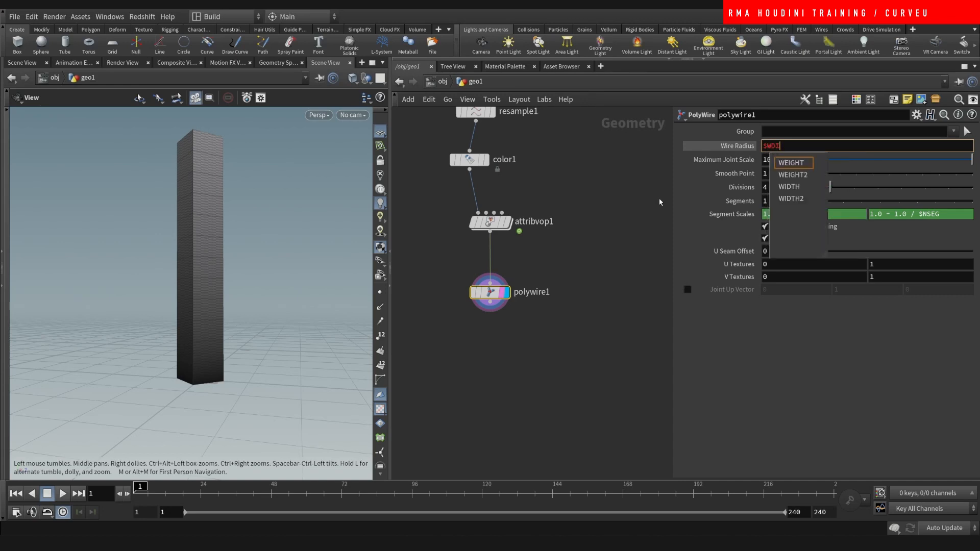
click(788, 186)
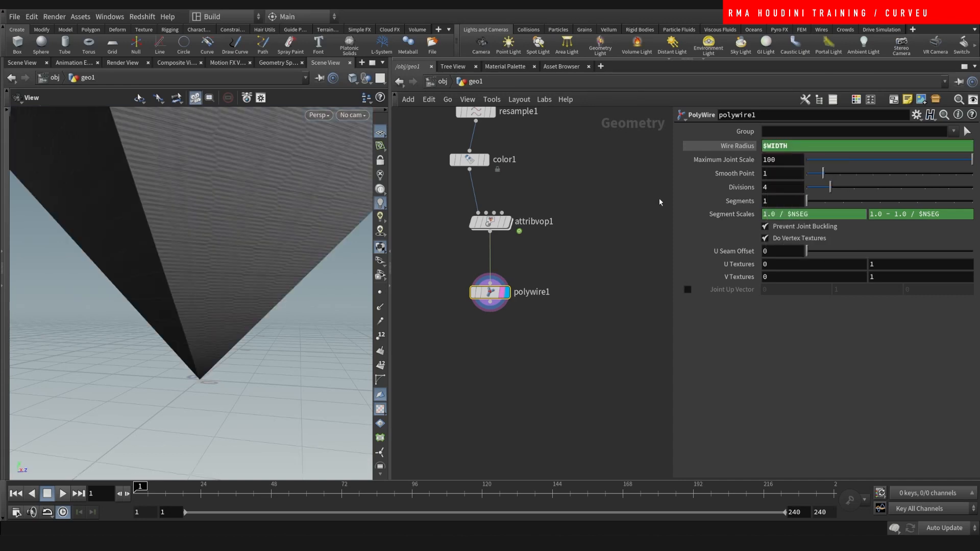
click(781, 160)
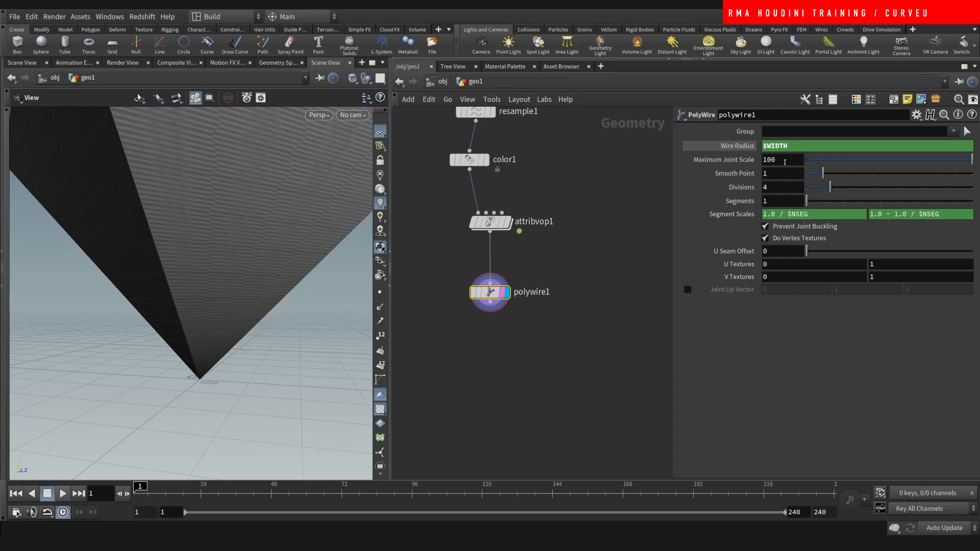
click(489, 222)
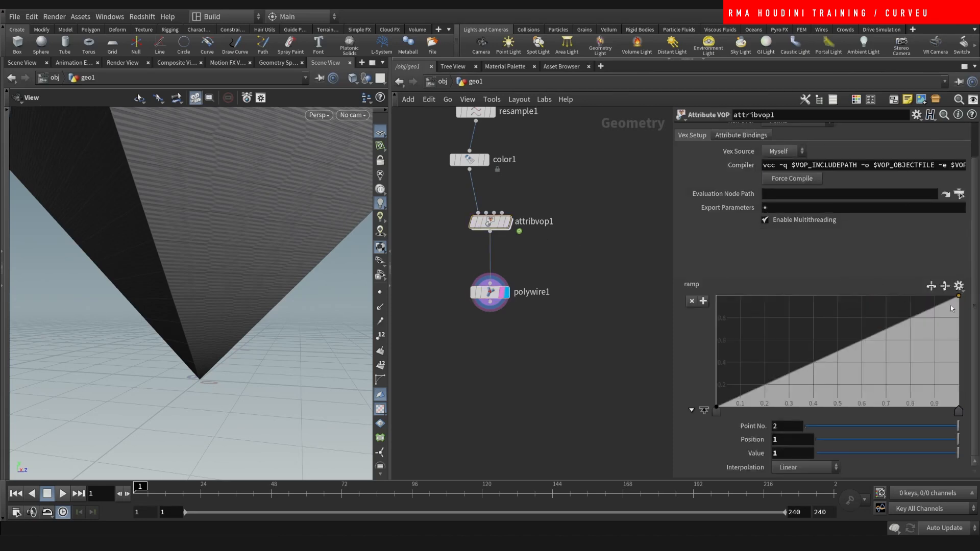
Step: Reshape the width ramp to start at 1 and end at 0 for a base-to-tip taper
drag(957, 307, 951, 407)
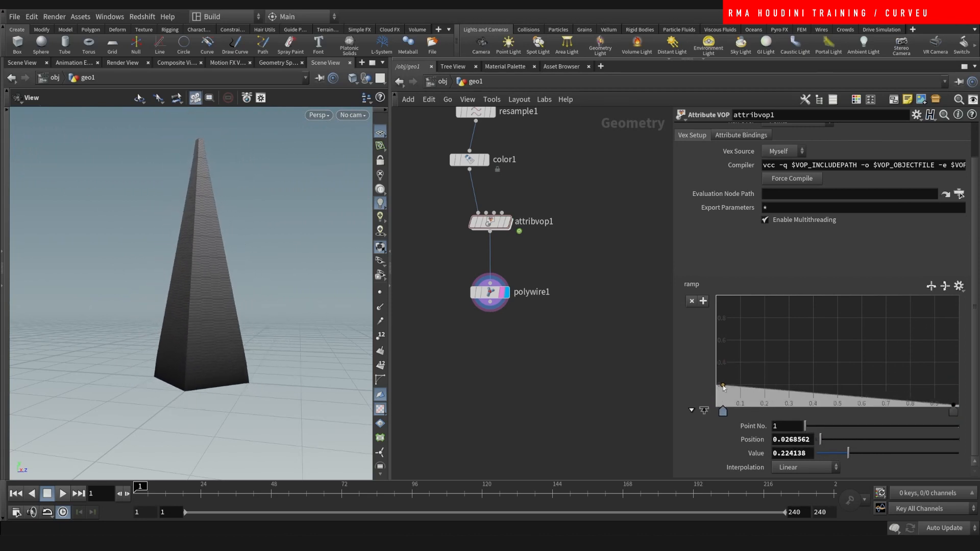
drag(723, 386, 953, 401)
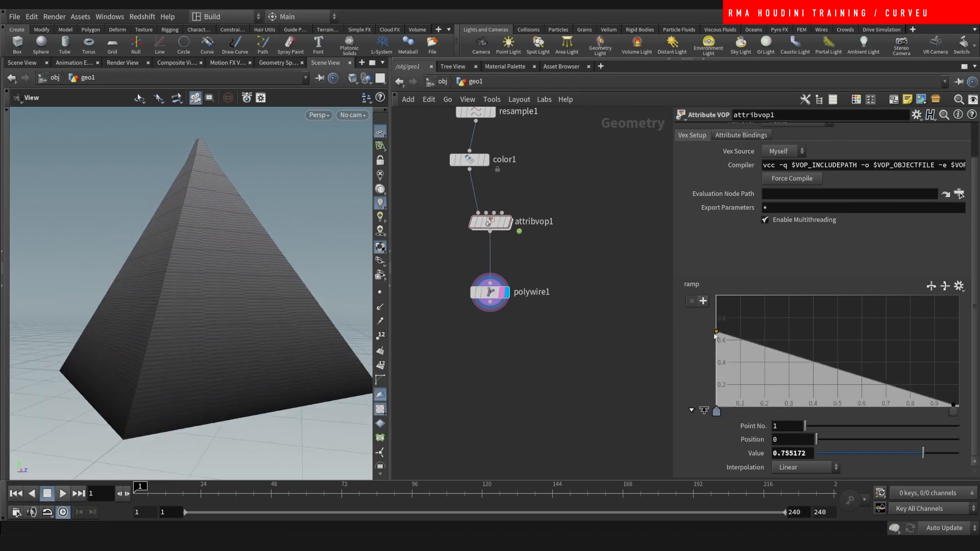
drag(716, 330, 951, 408)
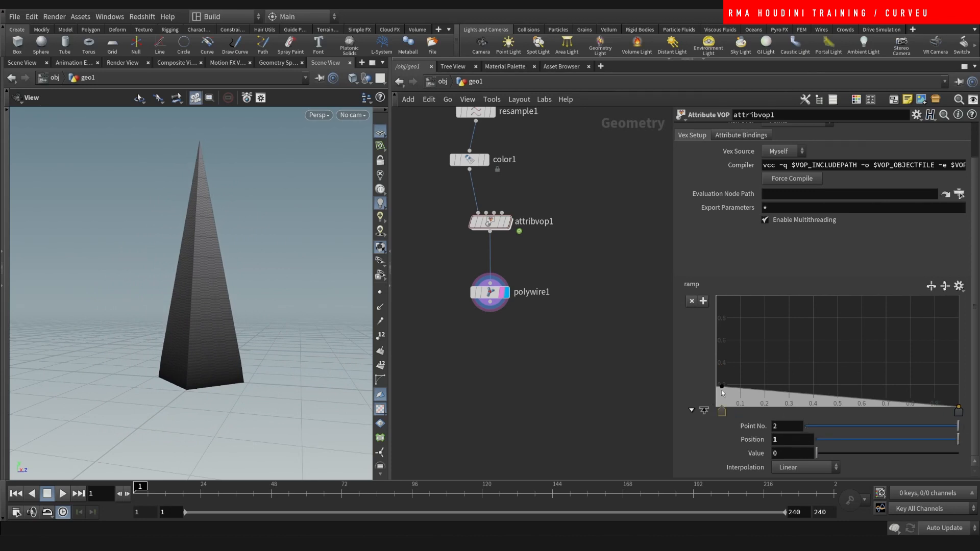
drag(721, 386, 716, 409)
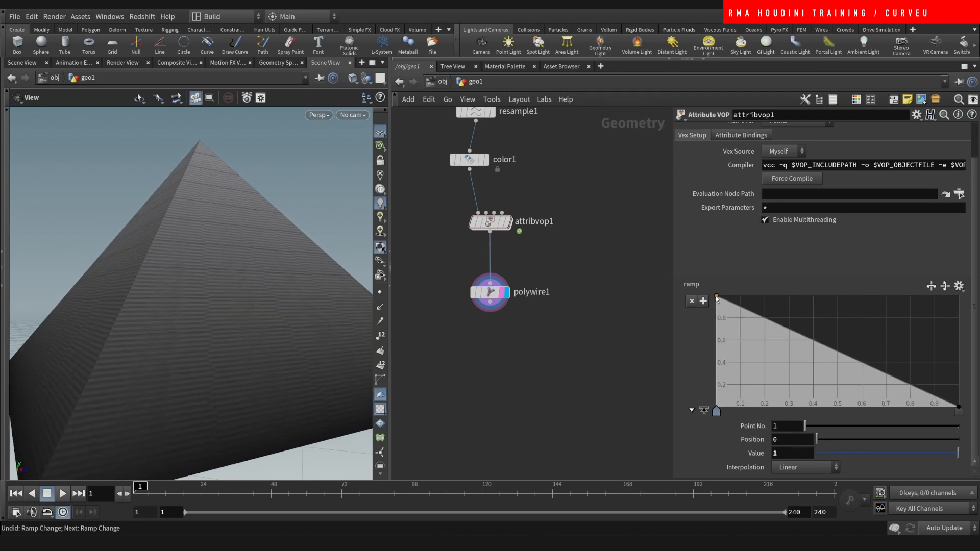
double_click(490, 222)
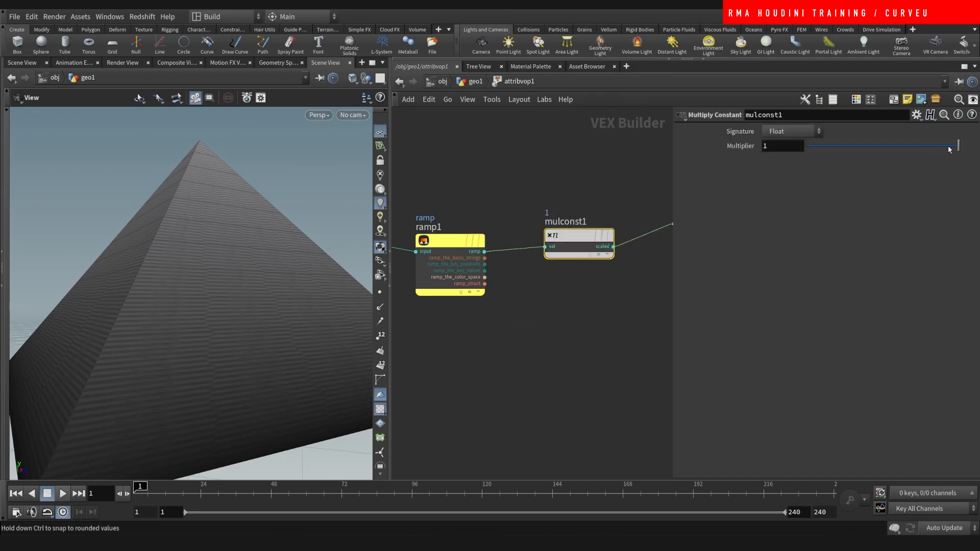
Step: Drag the Multiply Constant multiplier down to about 0.209 to slim the spike
drag(957, 145, 837, 145)
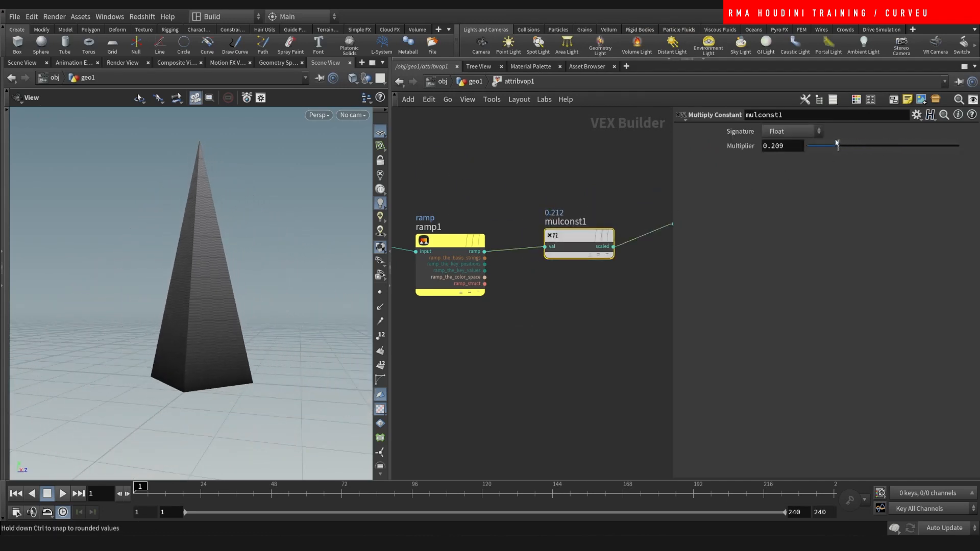
drag(836, 145, 819, 145)
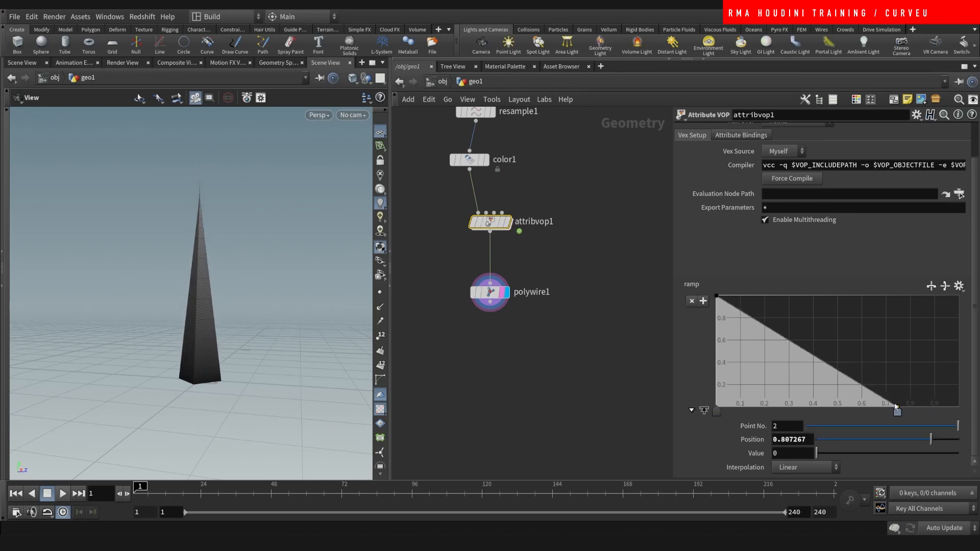
Step: Slide the ramp's zero point position to about 0.26 so width ends much earlier
drag(895, 410, 779, 411)
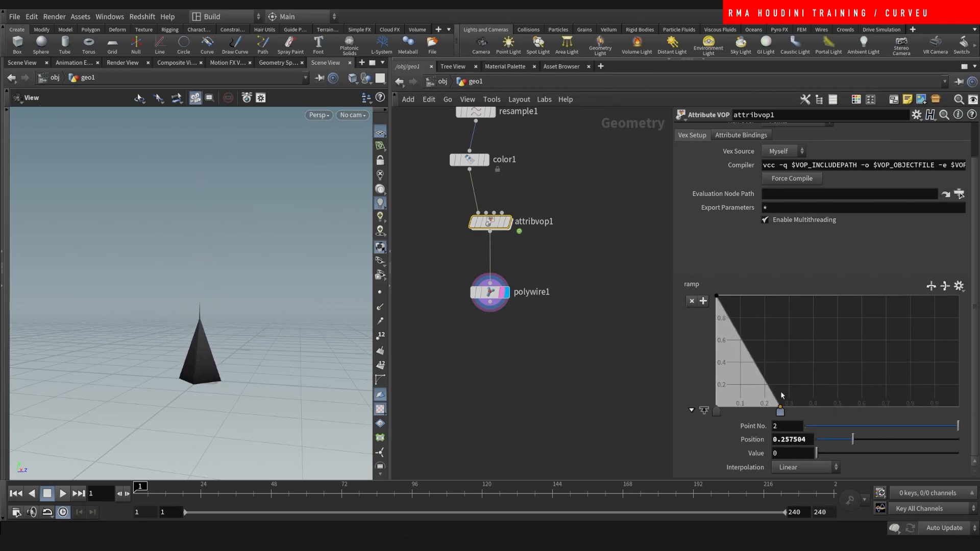
drag(779, 407, 957, 408)
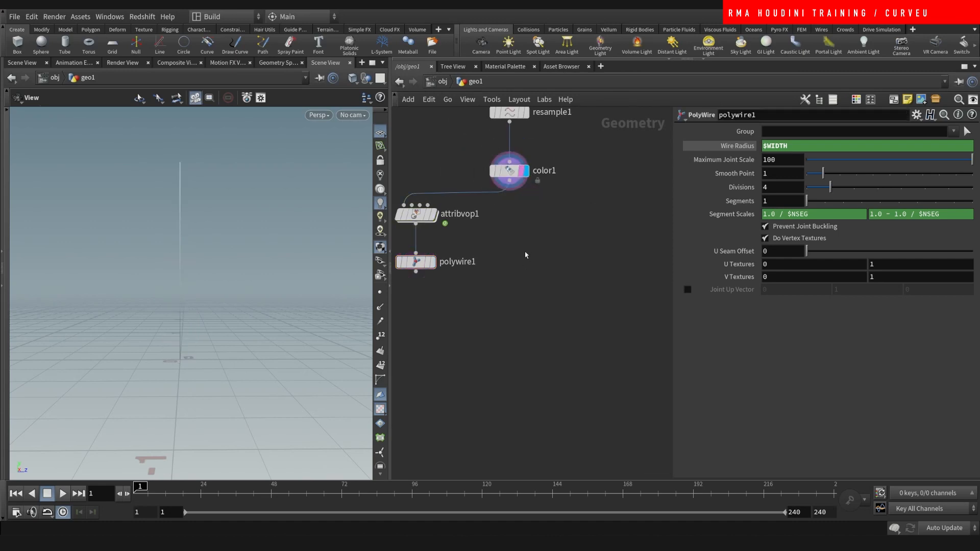
Step: Set color1's ramp end key to red so the curveu gradient runs black to red
click(509, 170)
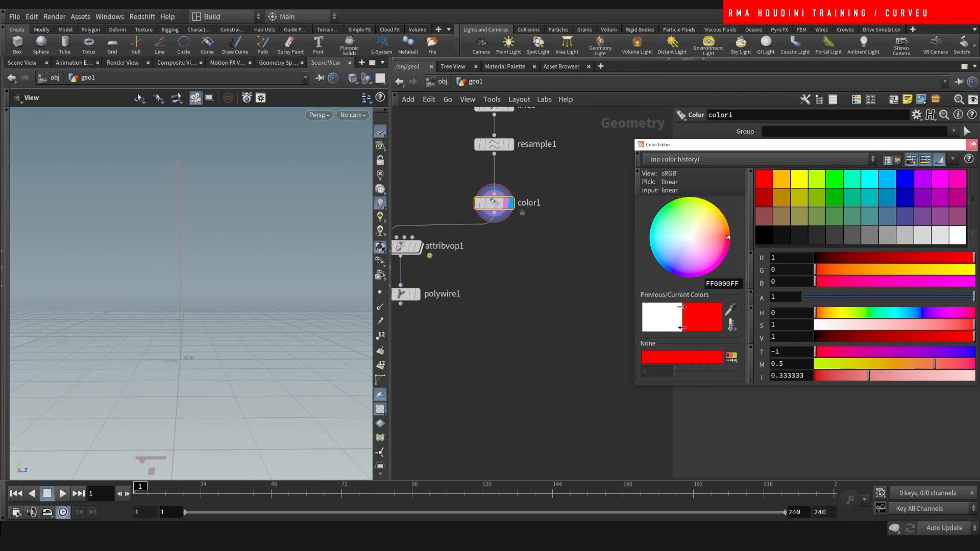
click(971, 144)
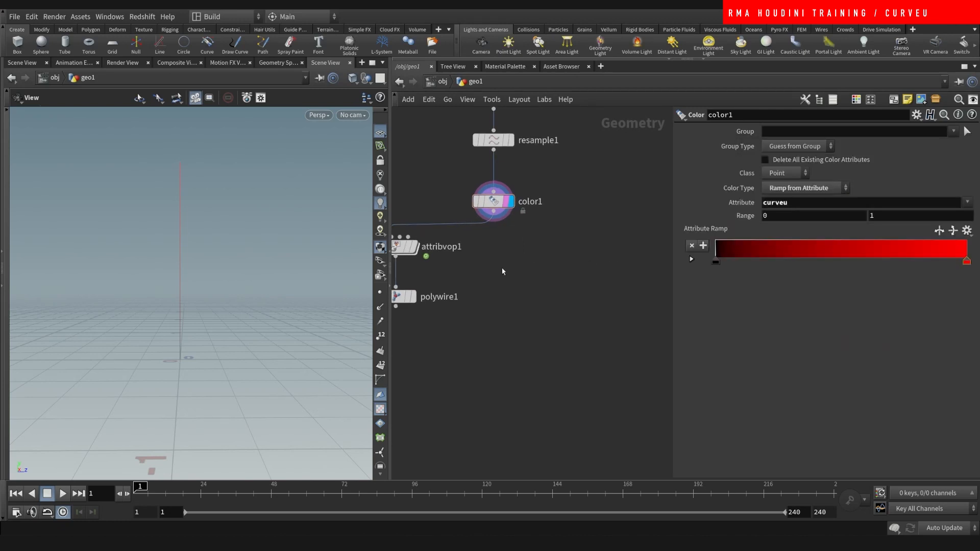
key(Tab)
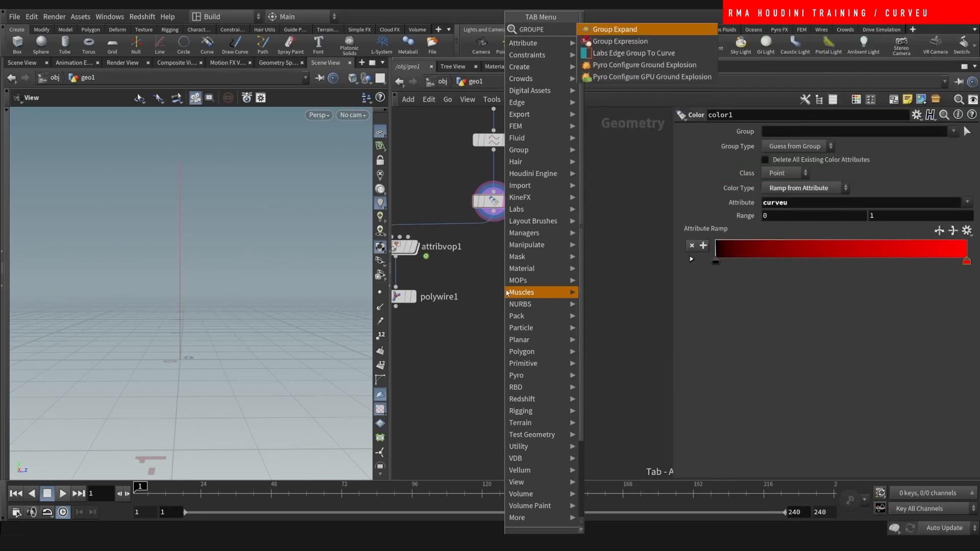
click(622, 41)
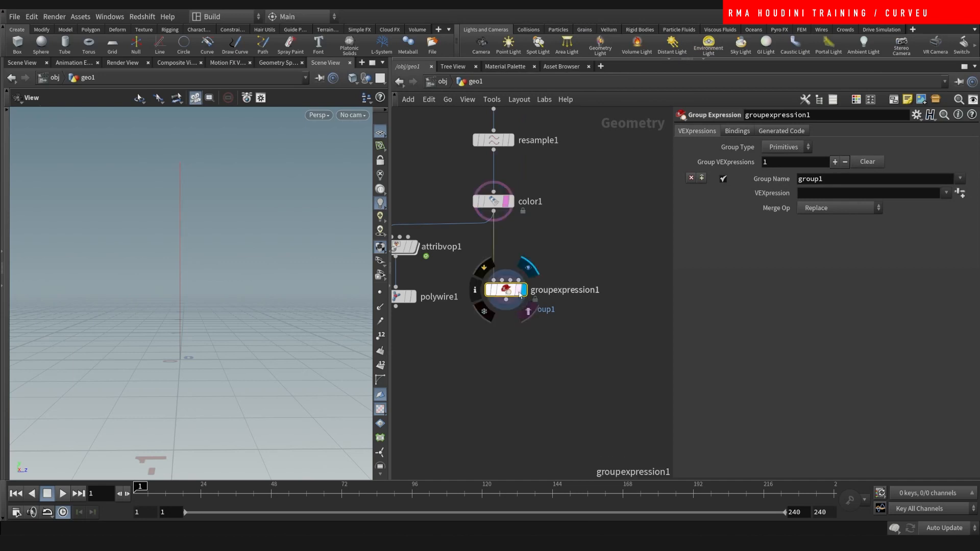
click(783, 147)
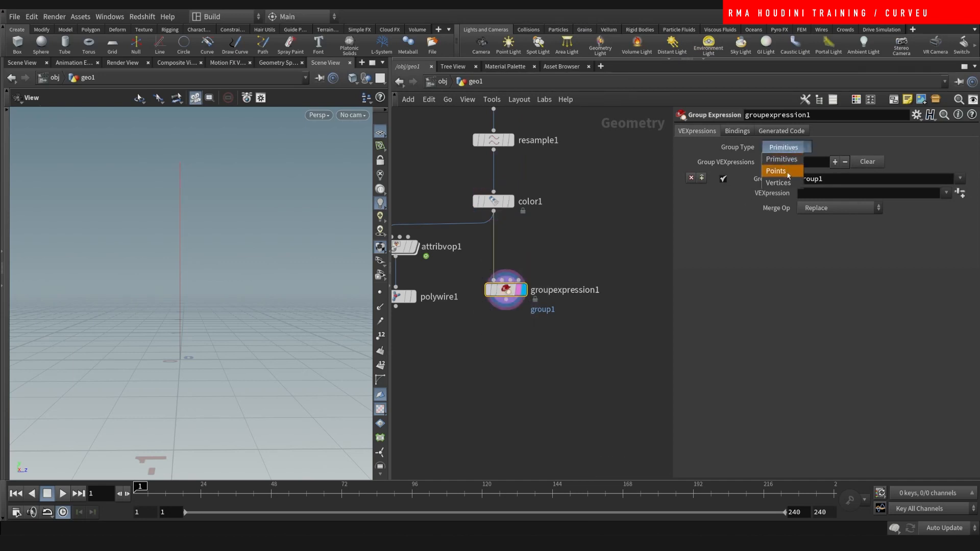
click(775, 170)
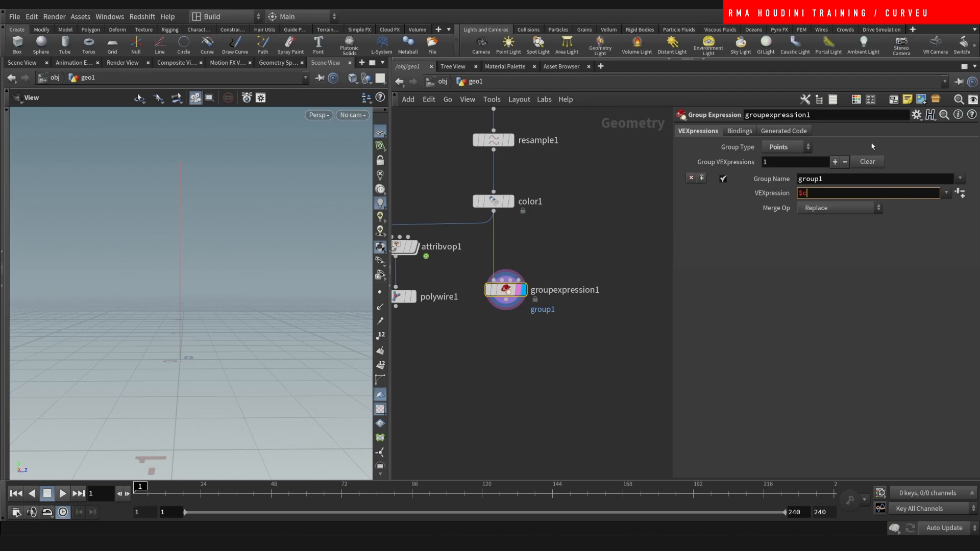
text(@Cd.r>.1)
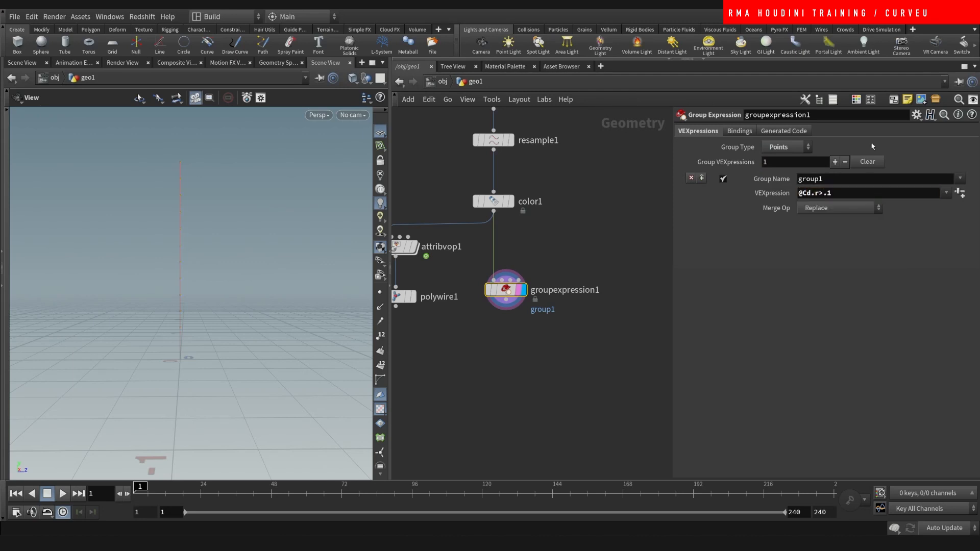
Step: Move color1's black ramp key toward the middle of the gradient
click(493, 201)
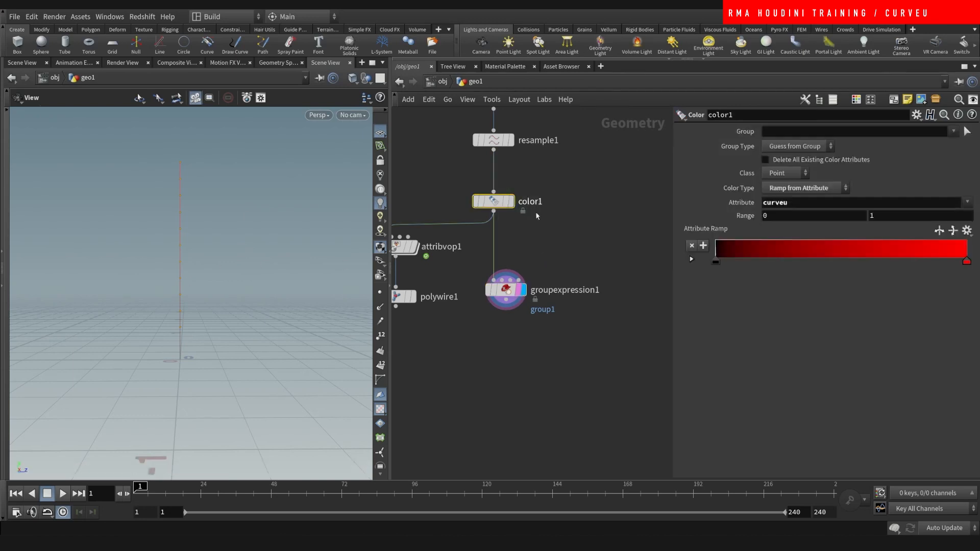
drag(965, 261, 837, 262)
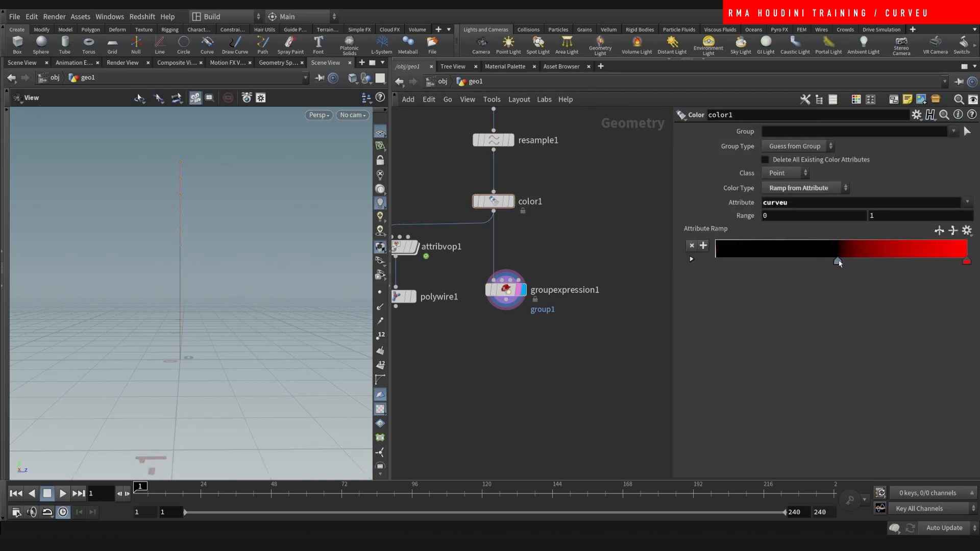
drag(840, 262, 812, 262)
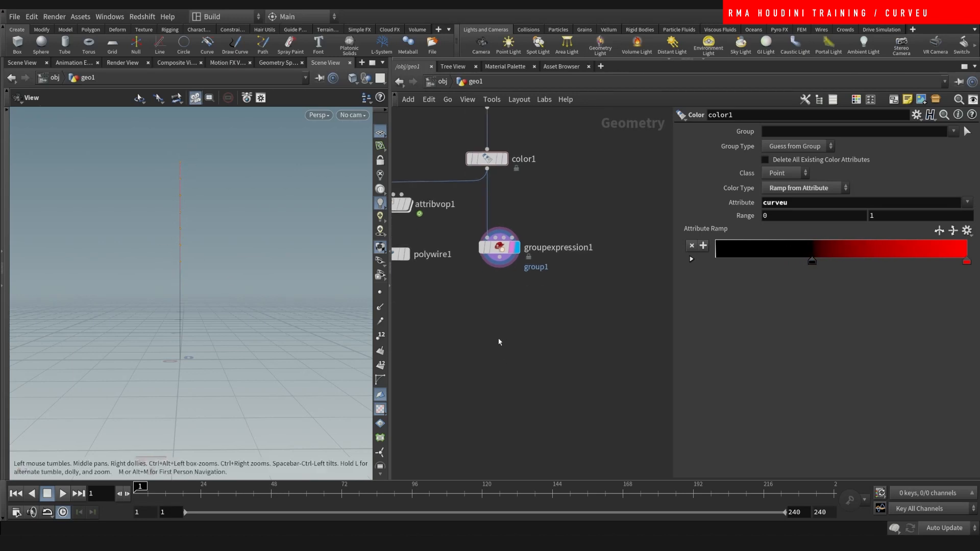
mouse_move(533, 361)
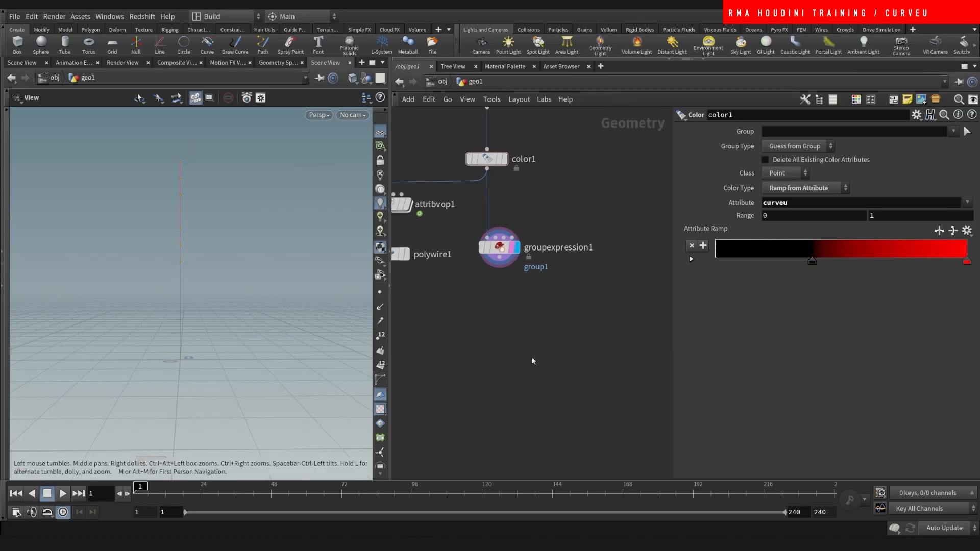
mouse_move(518, 366)
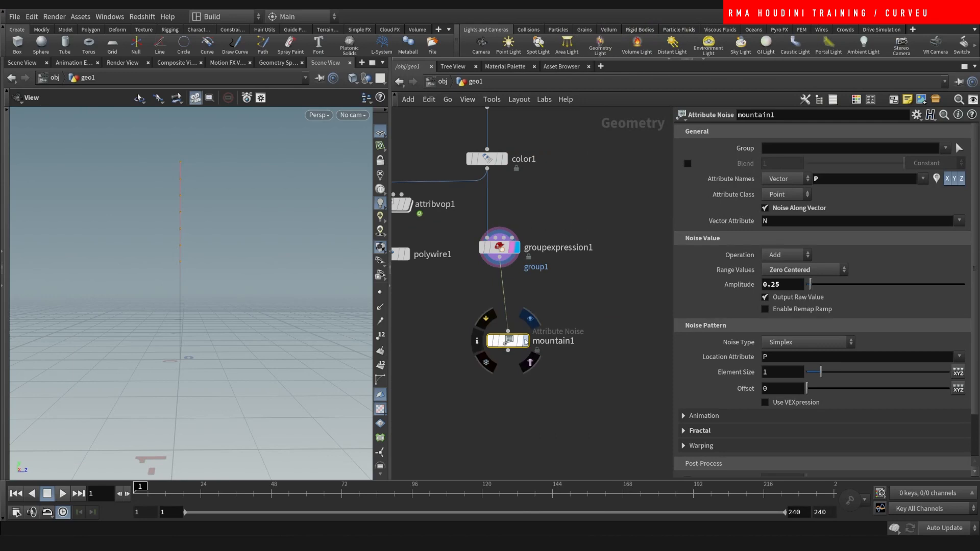
Step: Restrict the Attribute Noise to group1 and raise its amplitude to about 2.94
click(944, 148)
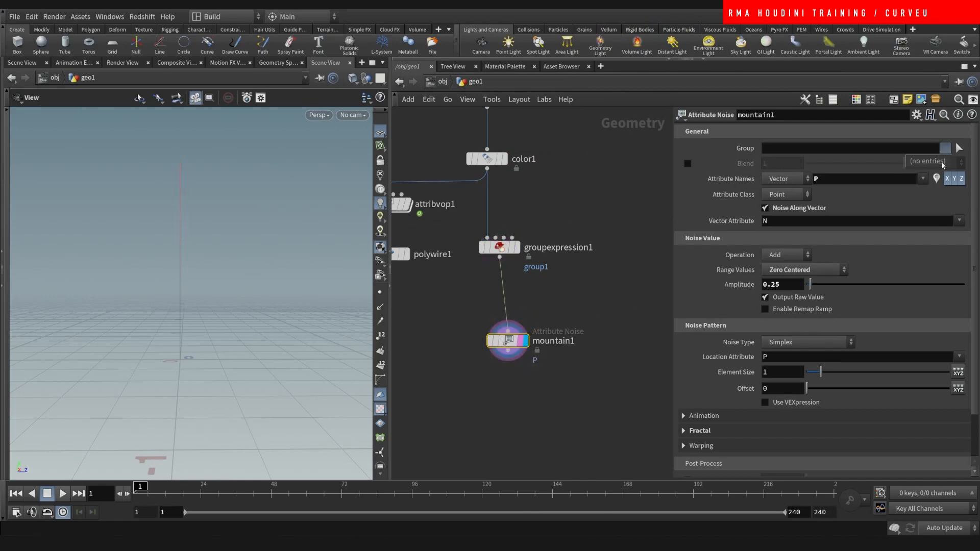
click(499, 247)
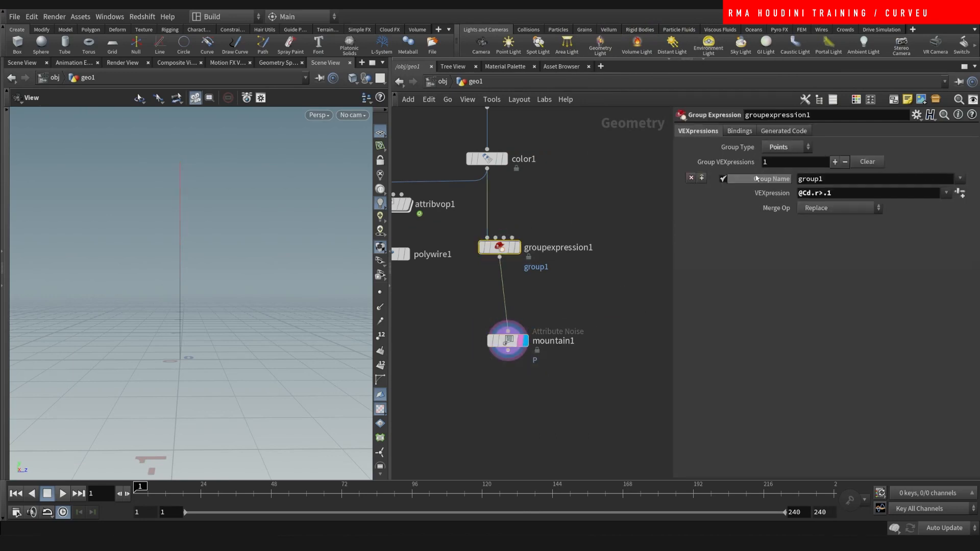
click(507, 340)
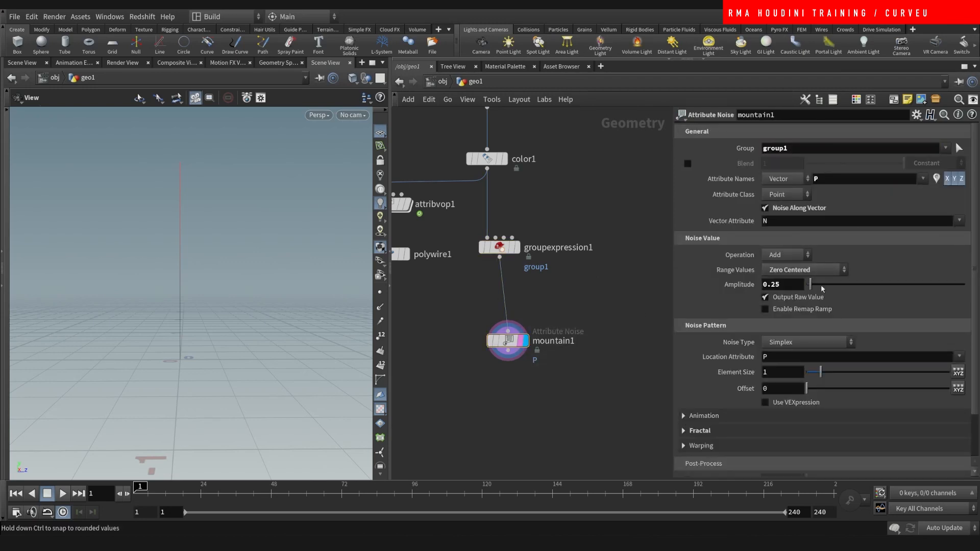
drag(813, 284, 853, 285)
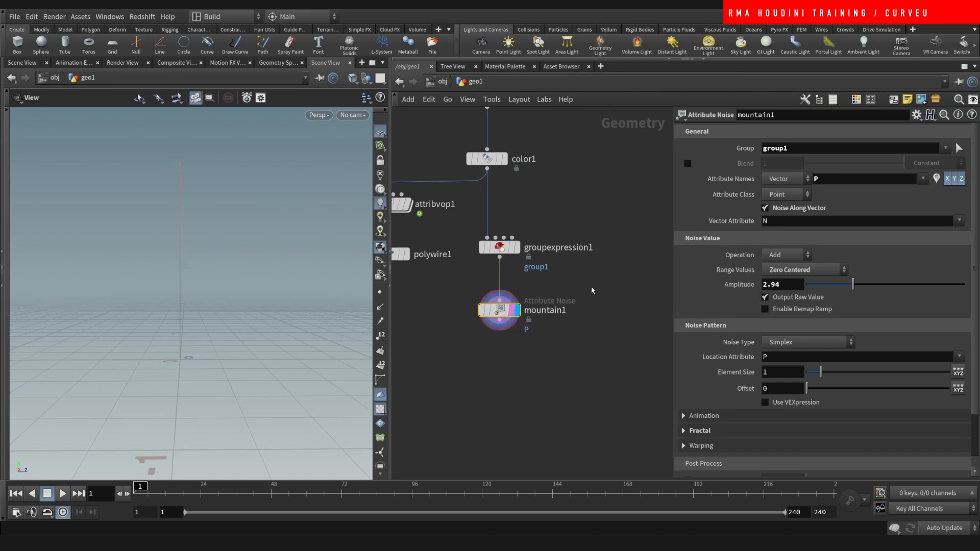
Step: Make the noise act on a vector attribute with Noise Along Vector off, amplitude 0.62, element size 0.73
click(784, 179)
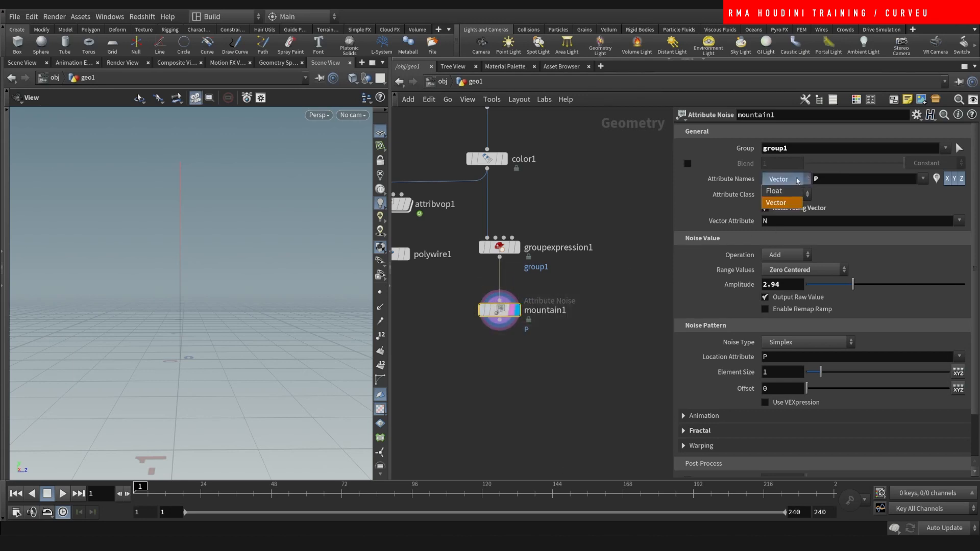
click(774, 191)
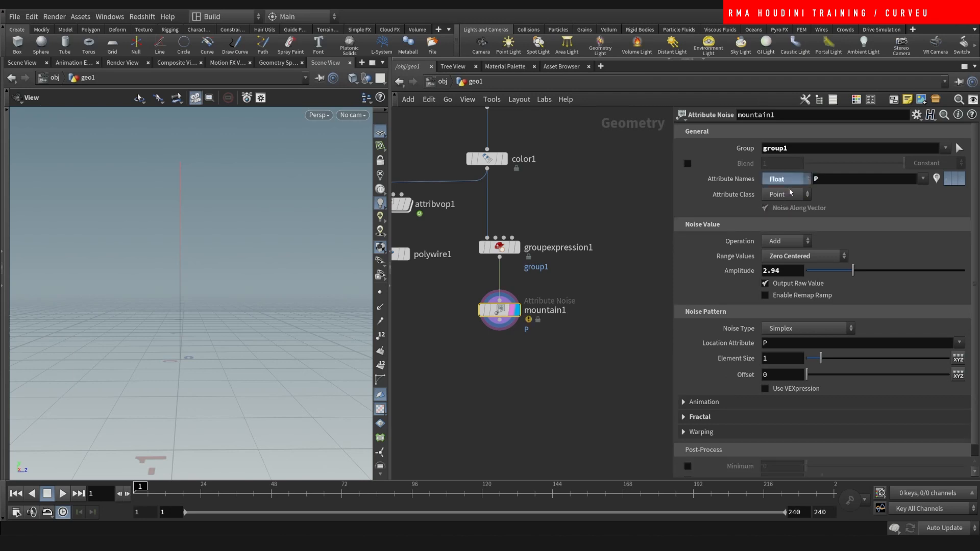
click(784, 179)
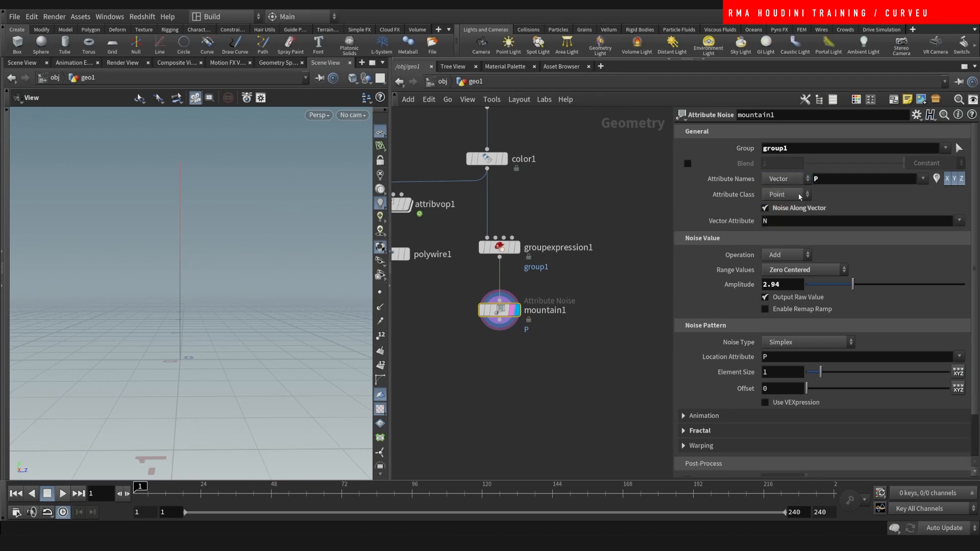
click(765, 208)
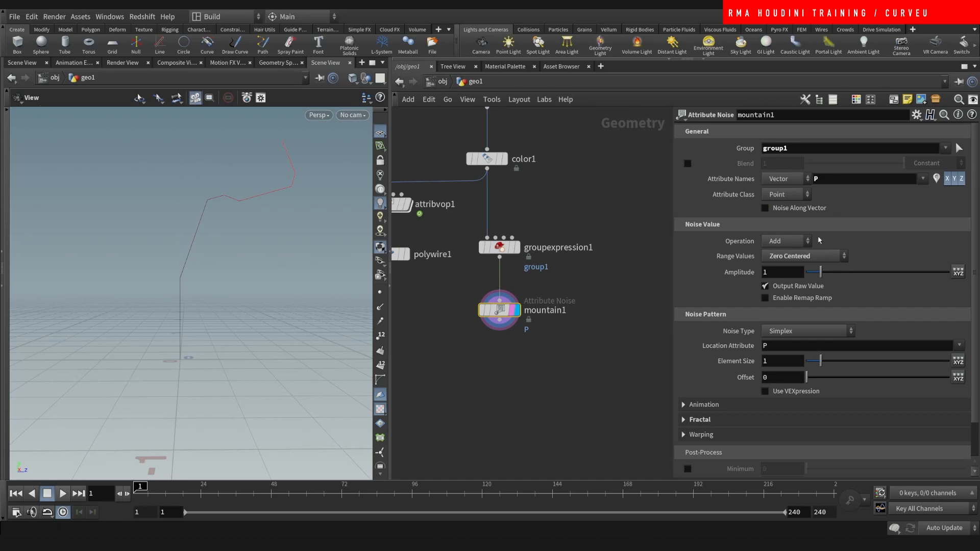
drag(818, 272, 832, 272)
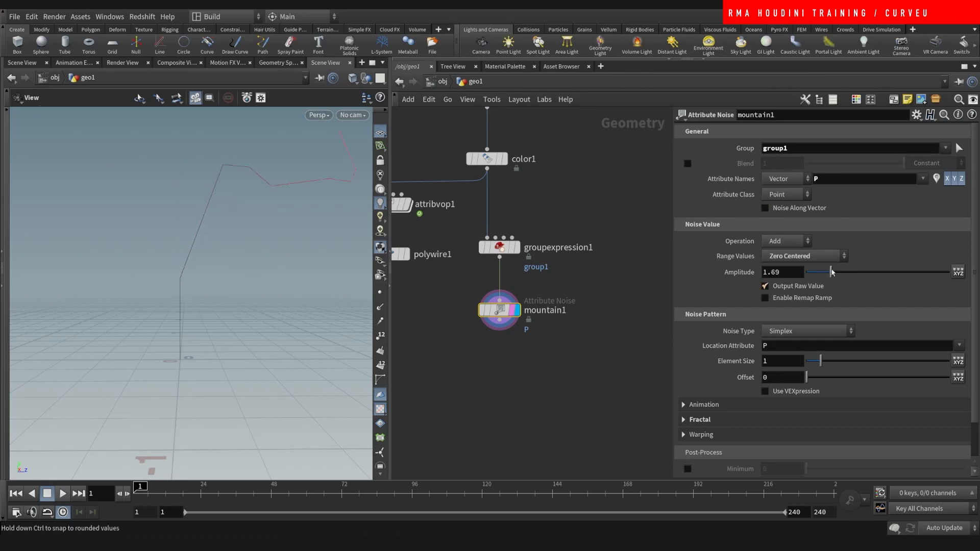
drag(831, 272, 806, 272)
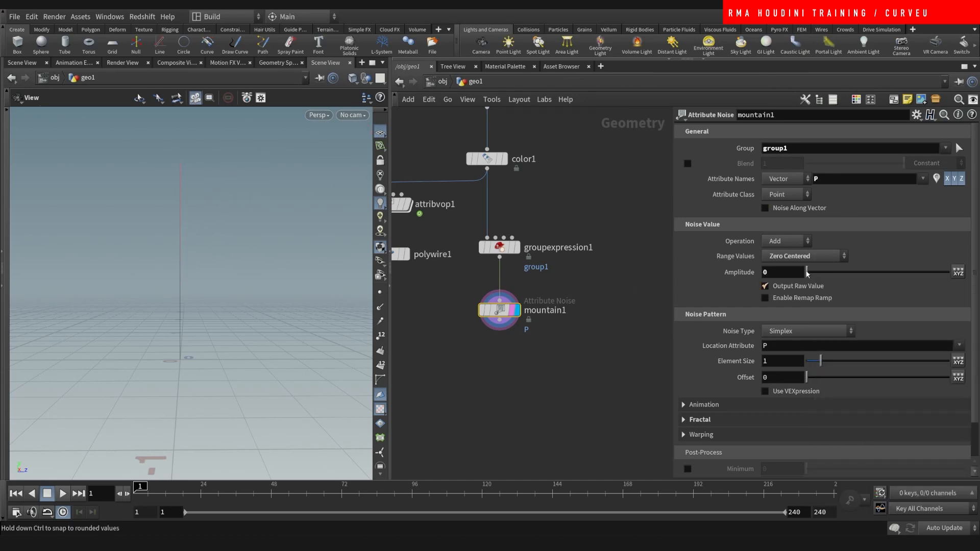
drag(821, 360, 816, 360)
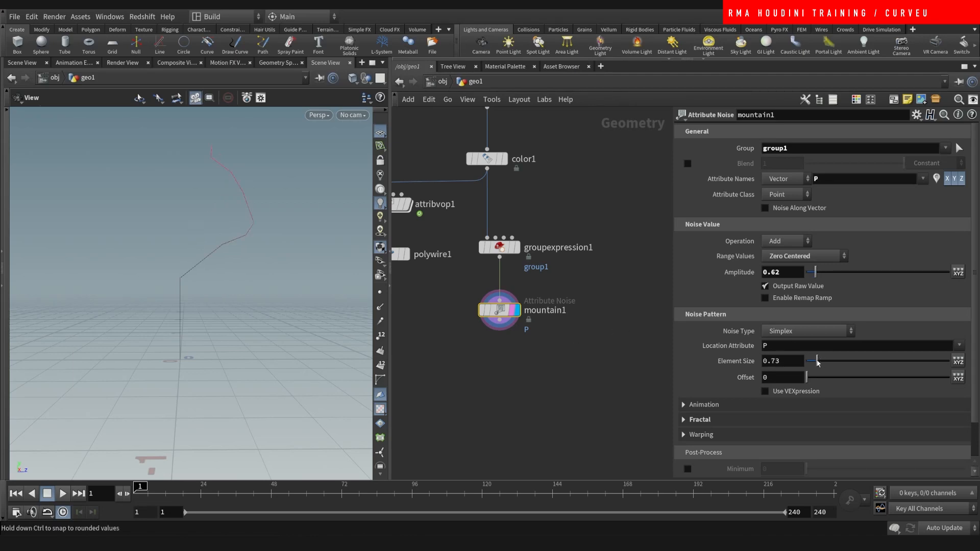
Step: Slide the noise offset upward until the grouped section of the curve kinks
drag(816, 376, 856, 377)
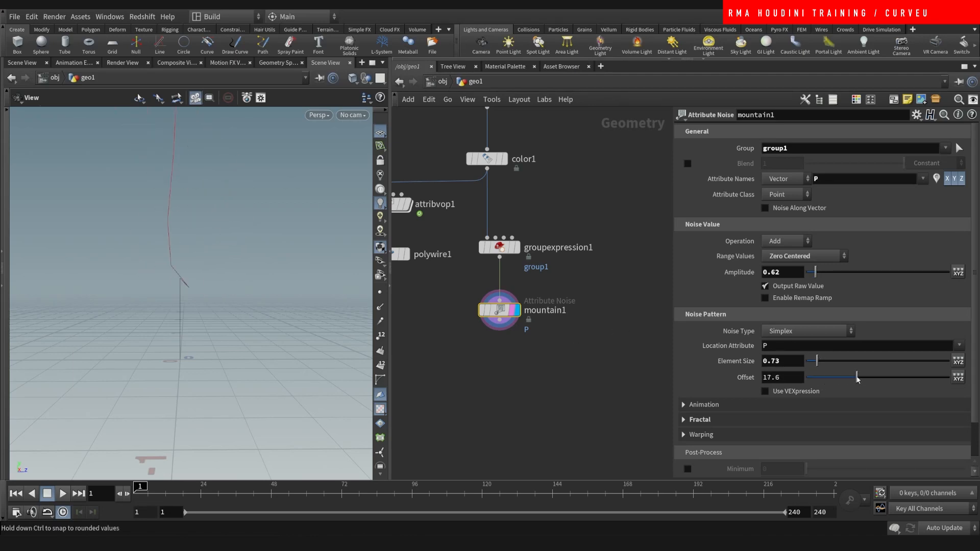
drag(857, 377, 863, 377)
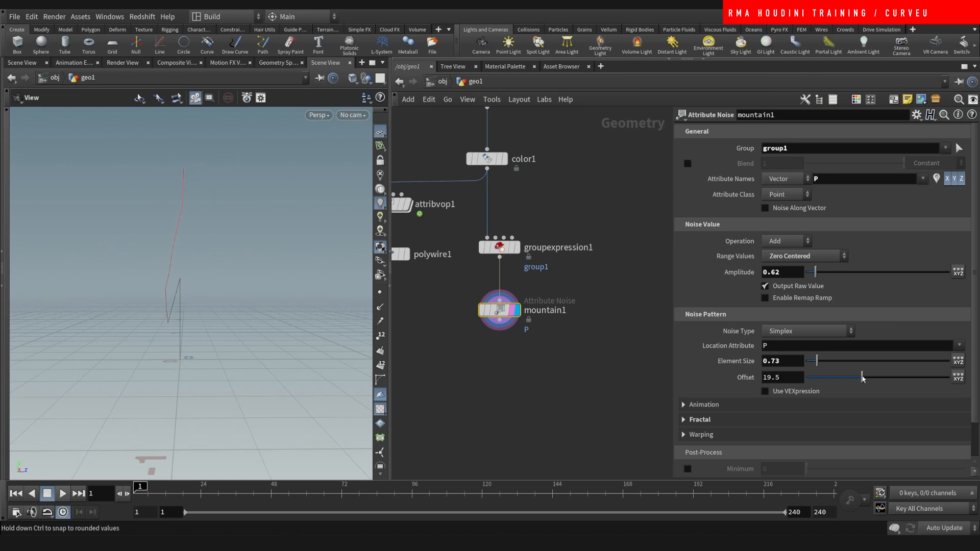
drag(863, 377, 871, 377)
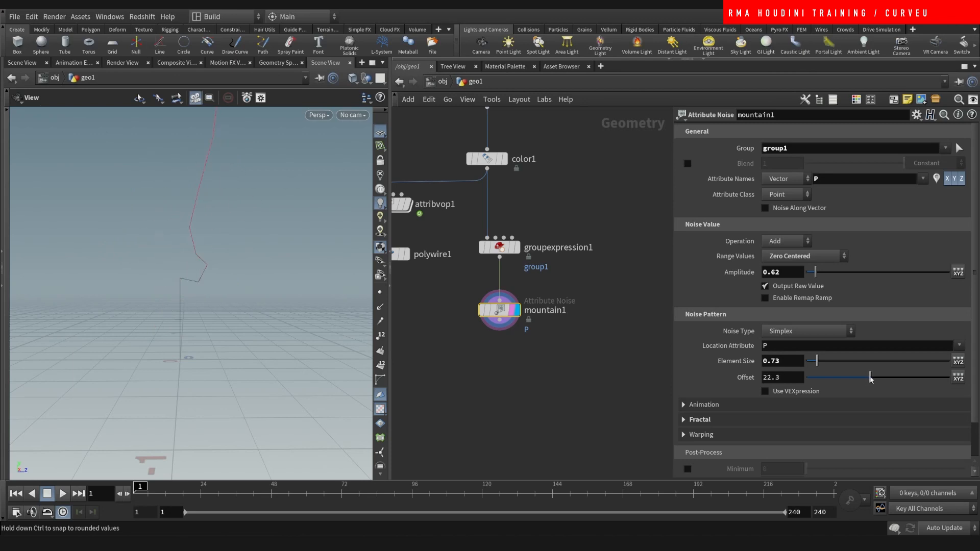
drag(869, 377, 879, 377)
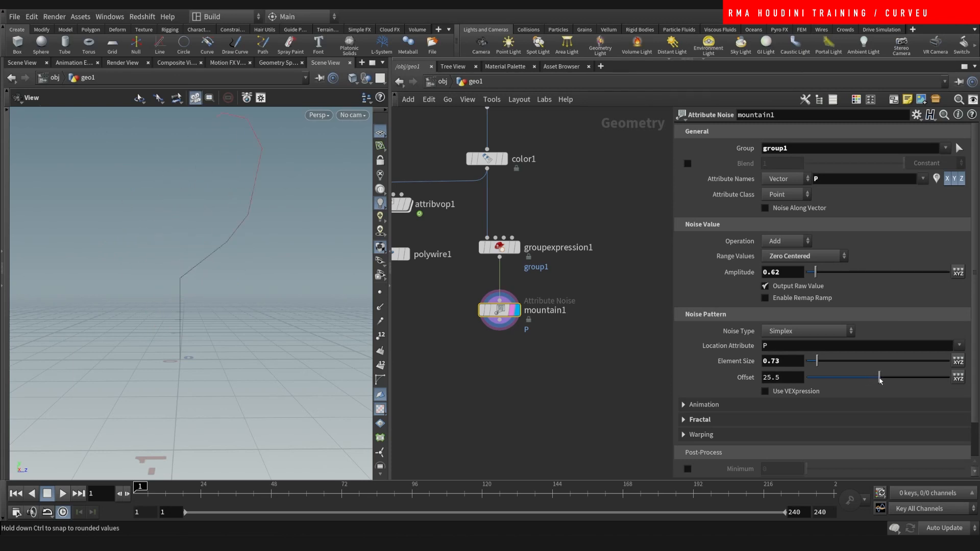
drag(879, 377, 890, 377)
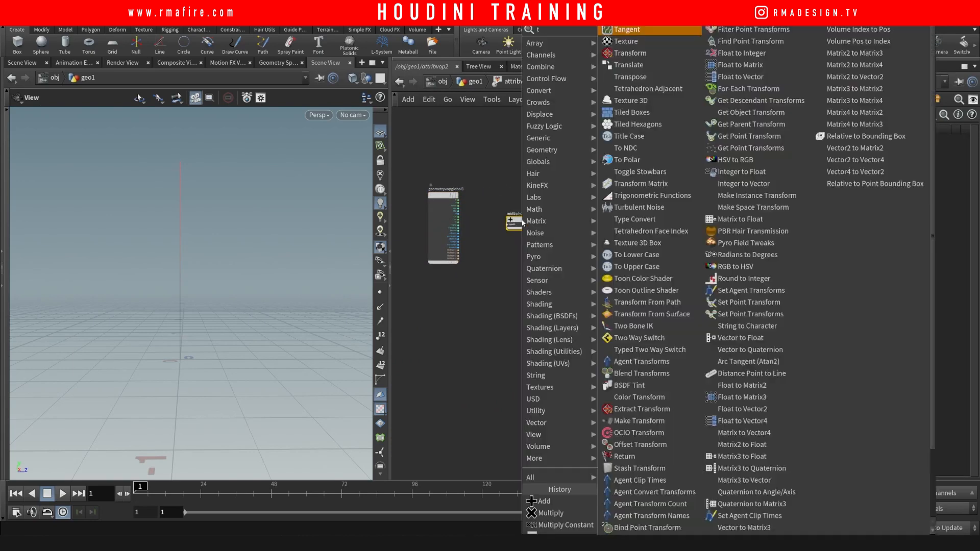
Step: Add Turbulent Noise, wire it through Add into output P, and set its signature to 3D Noise
click(641, 207)
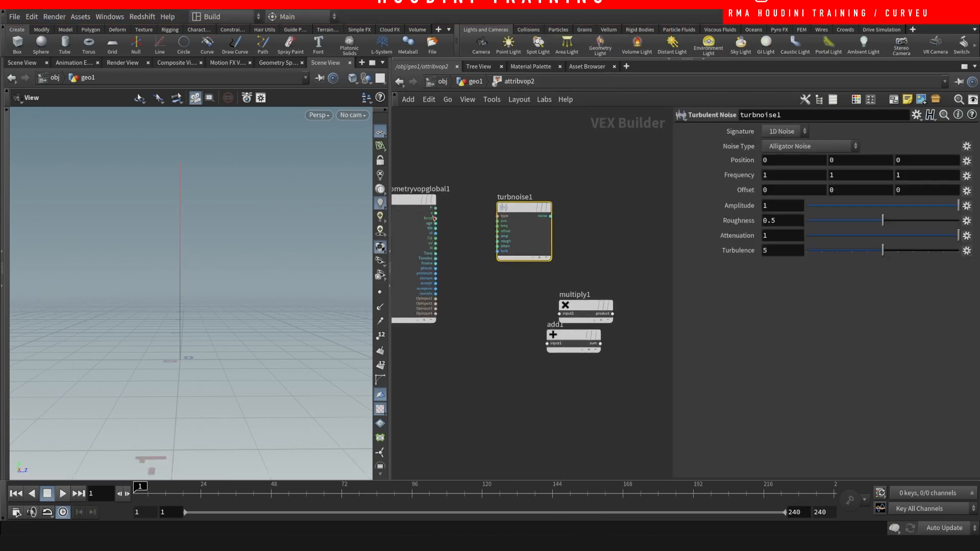
drag(572, 336, 587, 180)
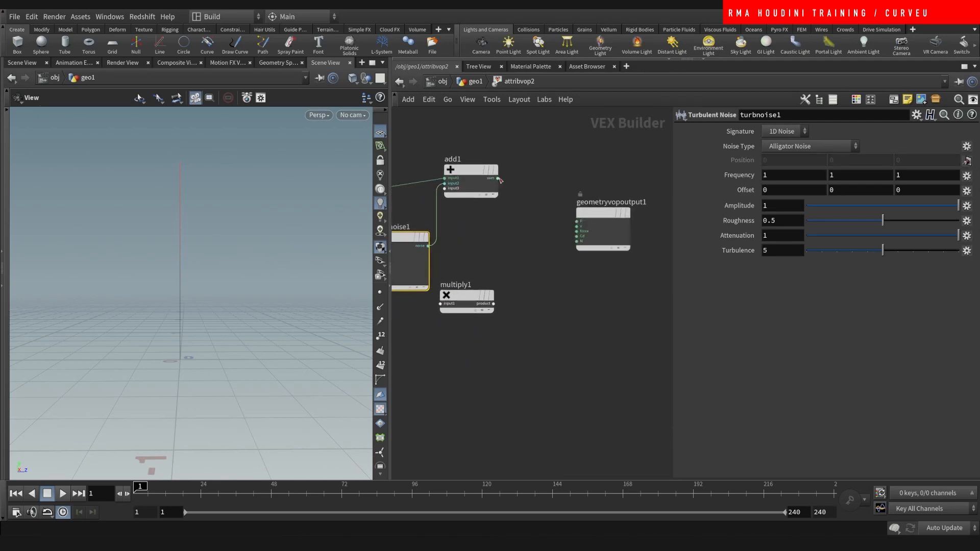
drag(497, 178, 578, 225)
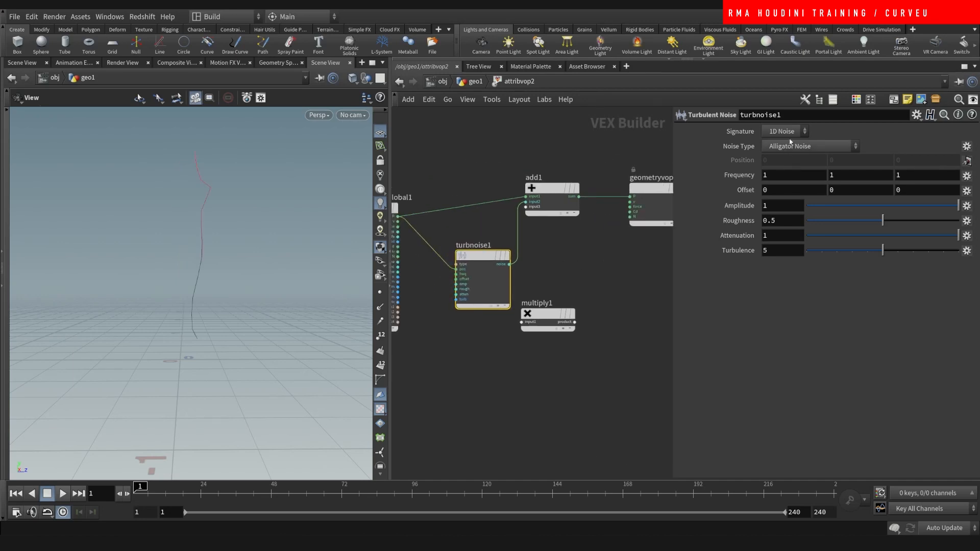
click(784, 132)
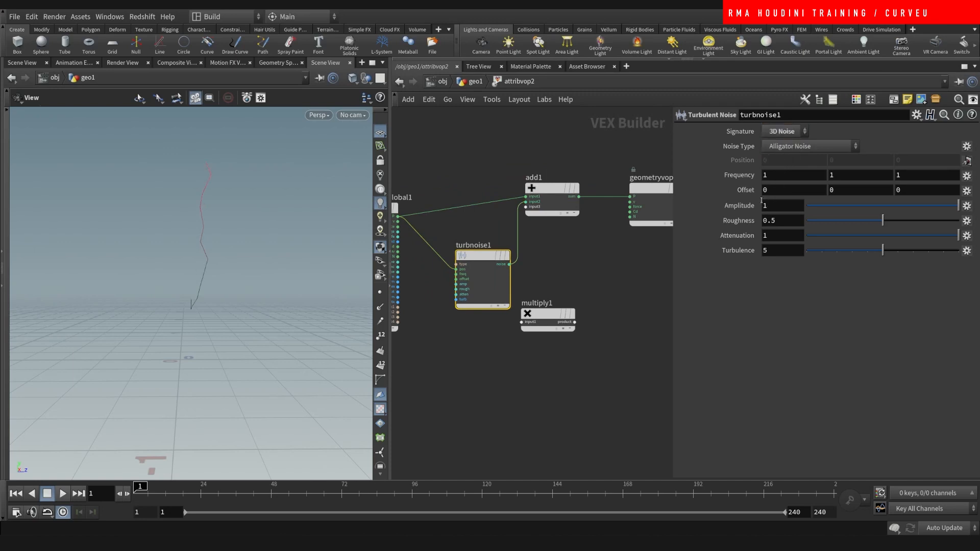
drag(775, 175, 778, 171)
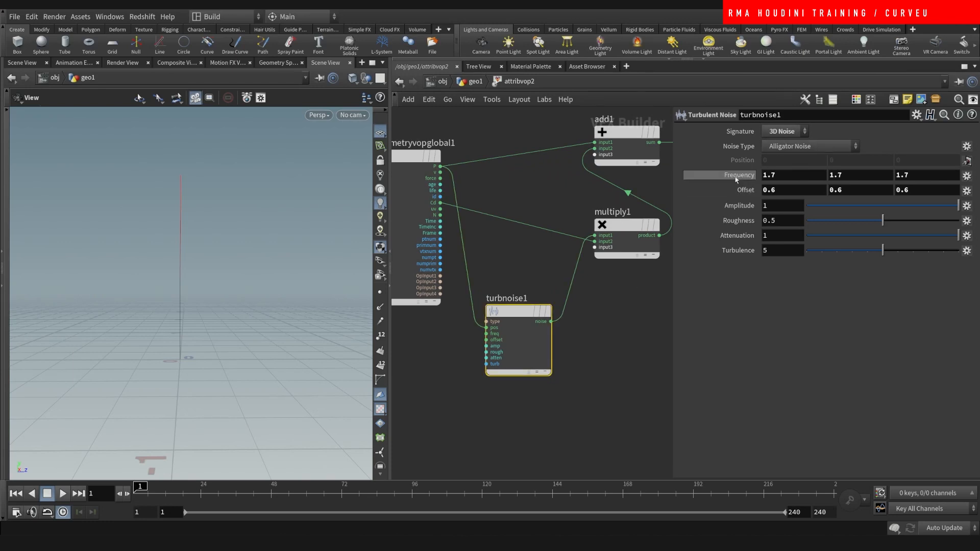
Step: Set noise frequency 2.5 and roughness about 0.589, then scrub frames to watch it animate
text(2.5)
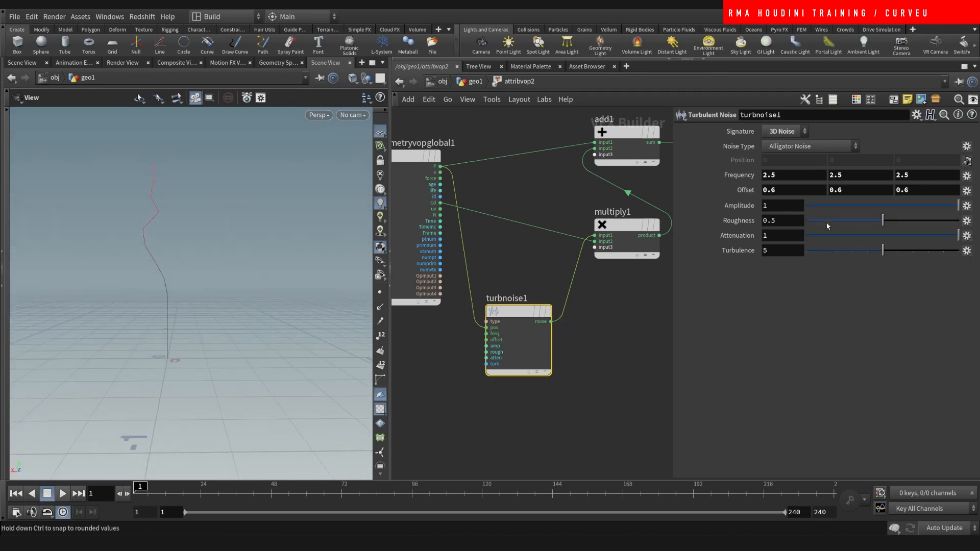
drag(882, 221, 868, 221)
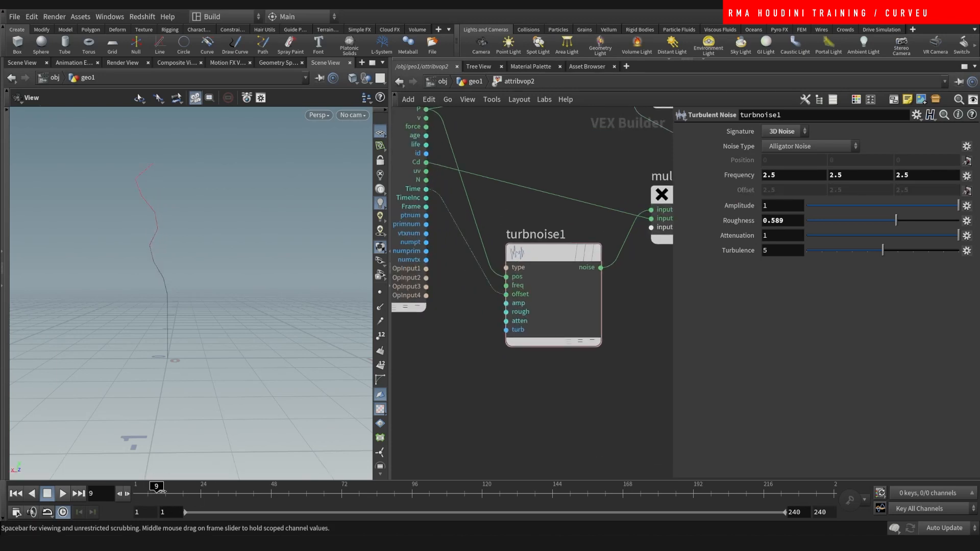
drag(156, 486, 247, 486)
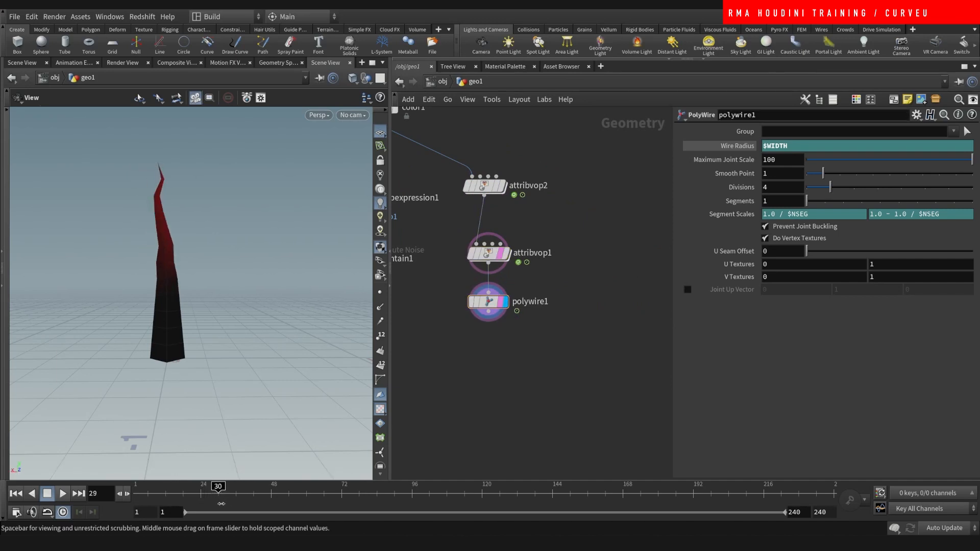
Step: Scrub the timeline to preview the spike, then dive inside attribvop2
drag(217, 486, 271, 486)
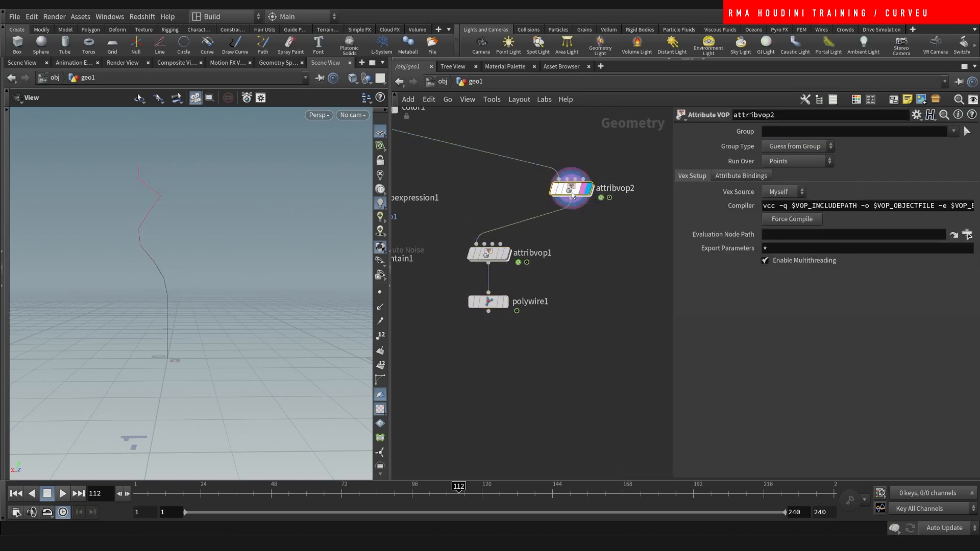
double_click(570, 189)
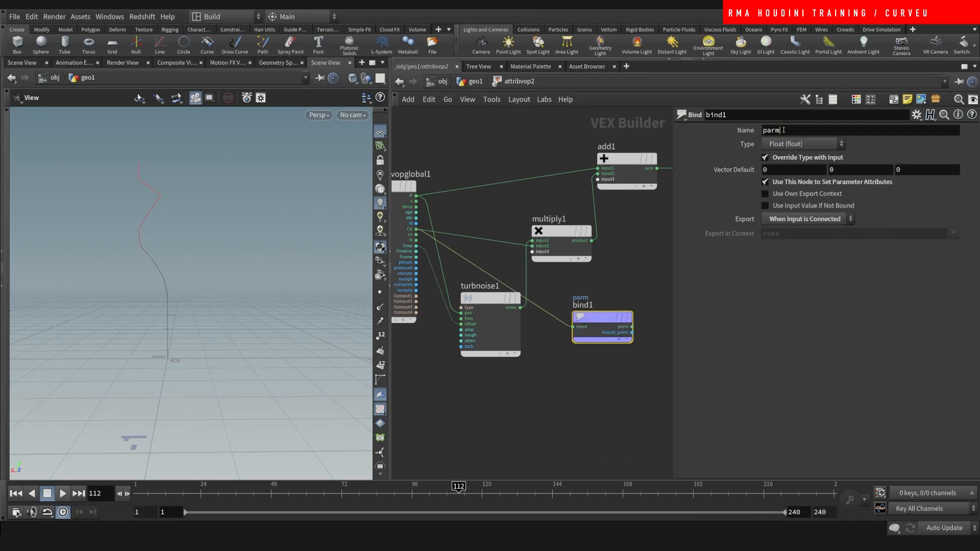
Step: Name the new Bind node's parameter WIDTH to export a width attribute
text(WIDT)
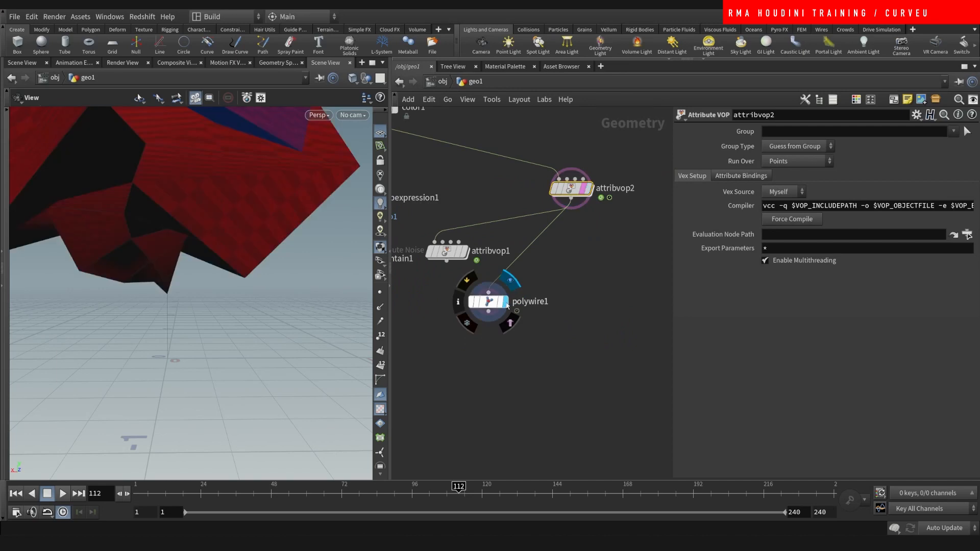
Step: Set polywire1's Wire Radius to $WIDTH*.1, scrub frames to compare, then view resample1
click(541, 300)
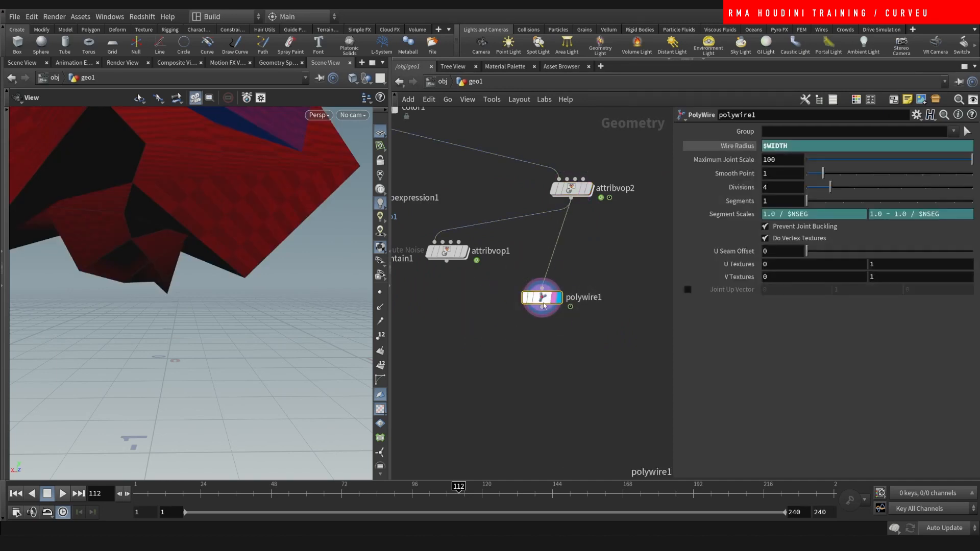
drag(542, 297, 562, 283)
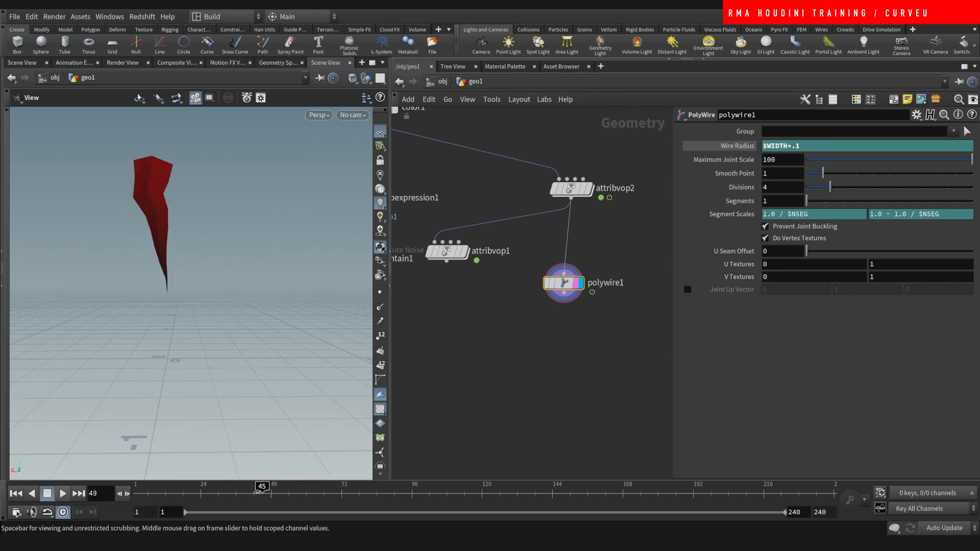
drag(262, 486, 220, 486)
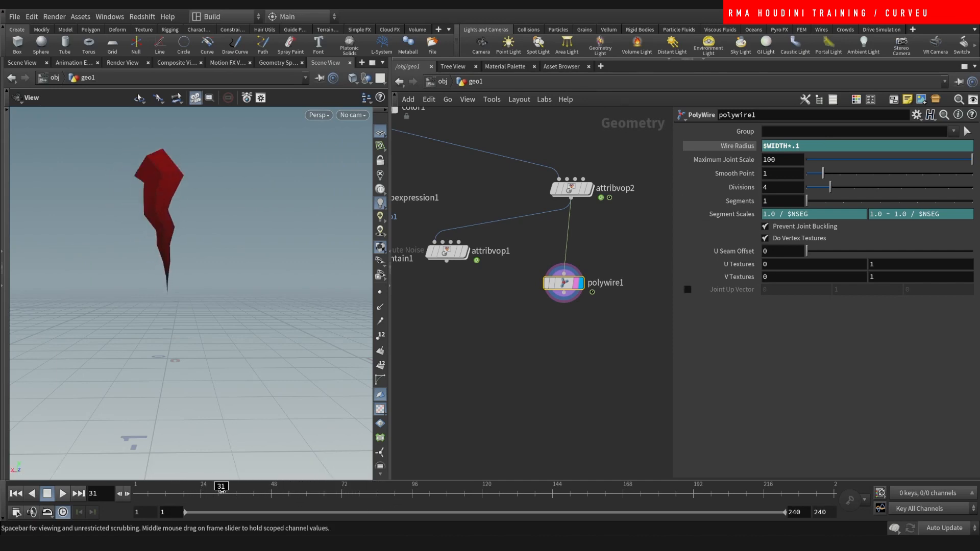
drag(221, 486, 270, 486)
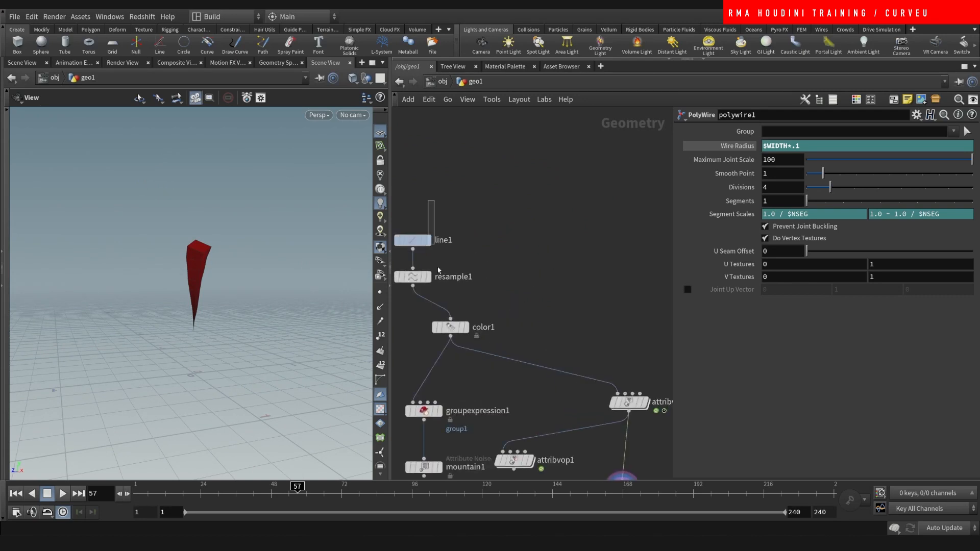
click(475, 216)
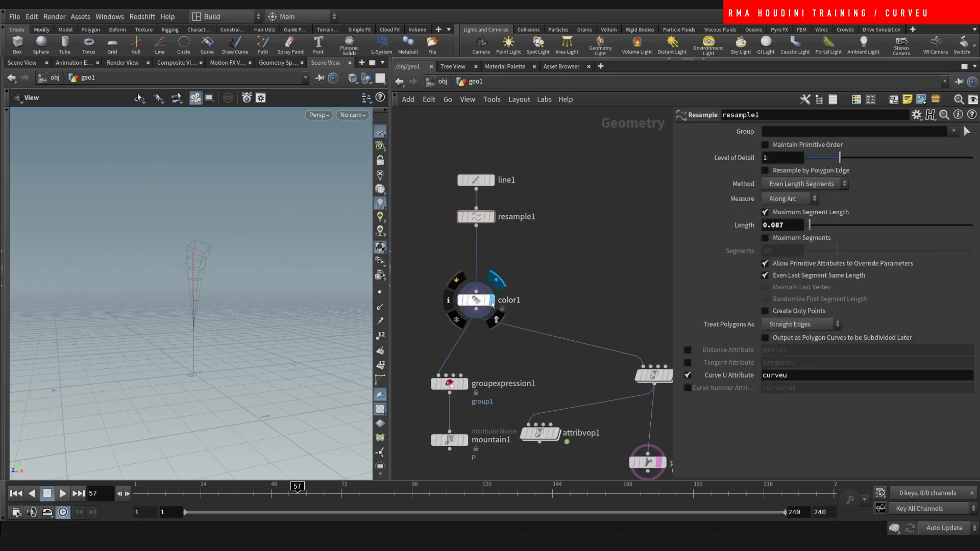